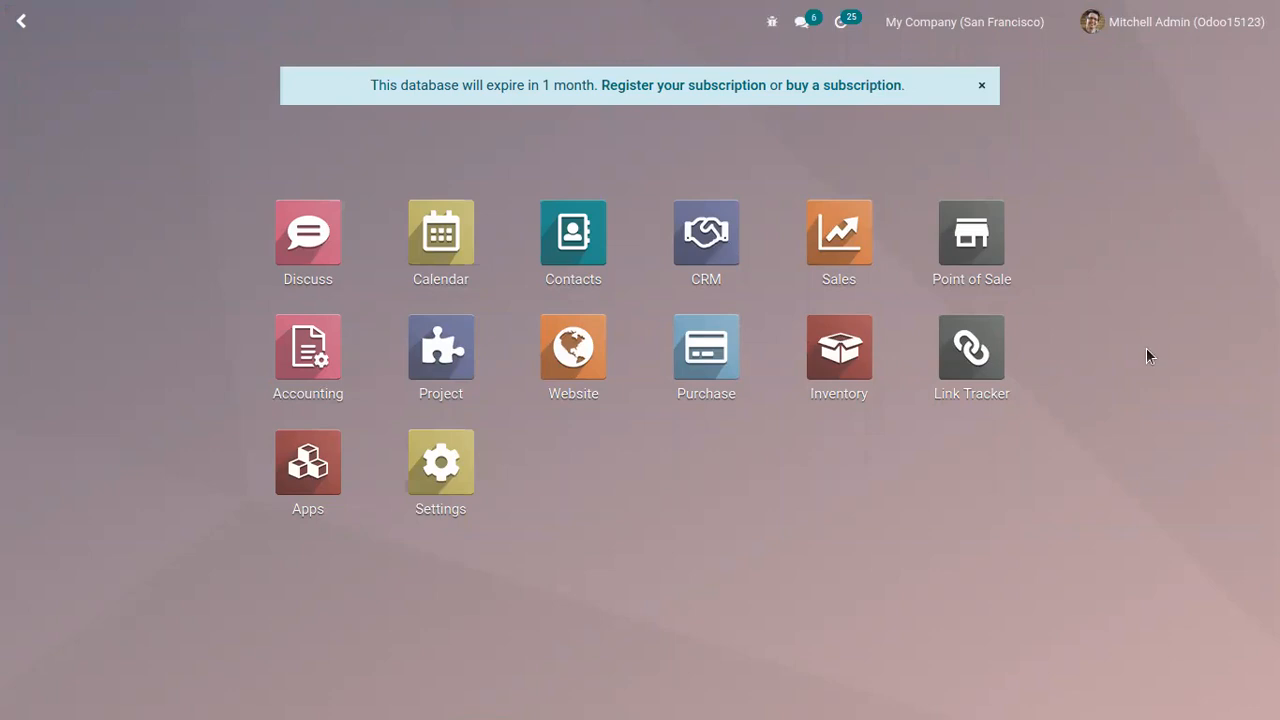
Launch the Point of Sale app from the Odoo home screen.
{"action": "left_click", "coordinate": [970, 236]}
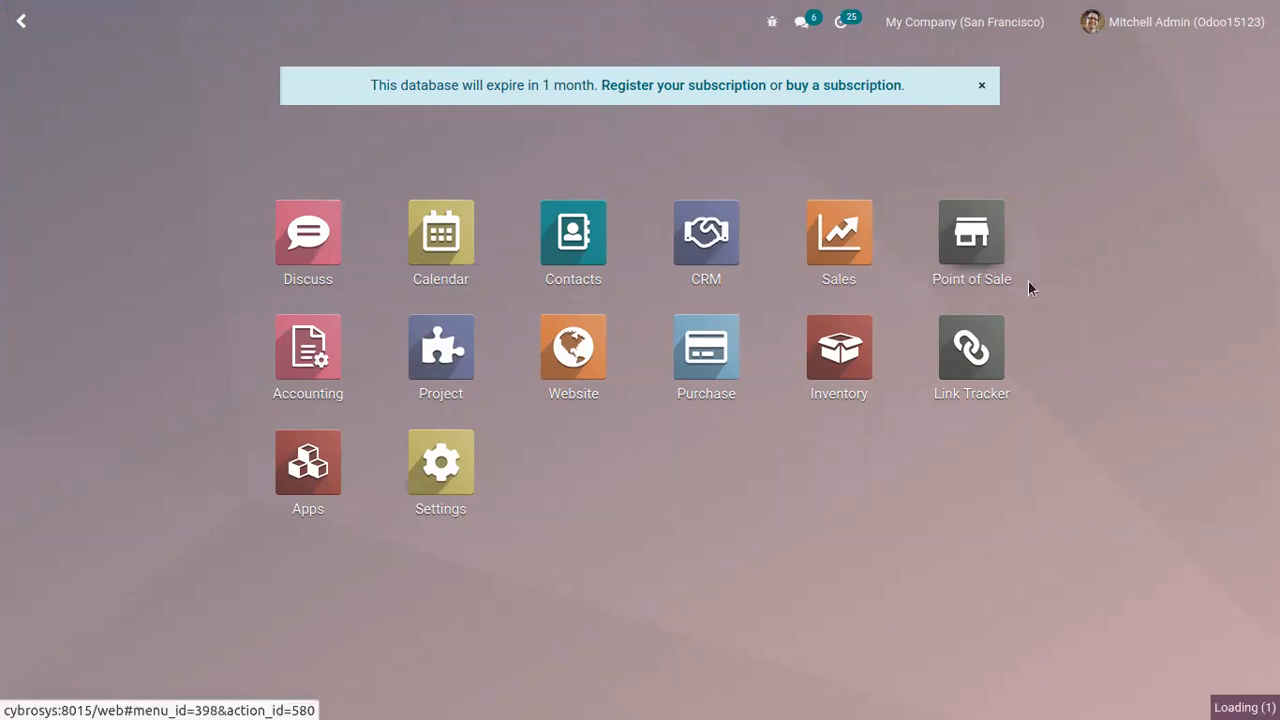
{"action": "left_click", "coordinate": [972, 234]}
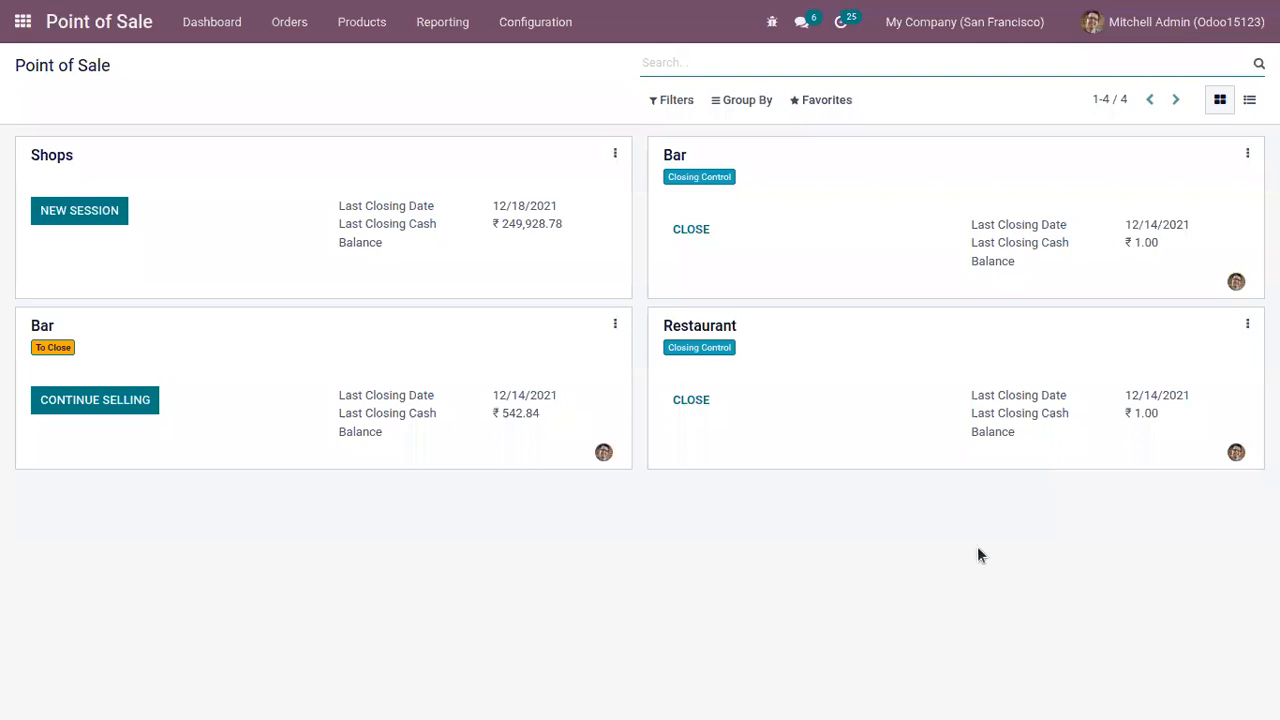
{"action": "mouse_move", "coordinate": [196, 90]}
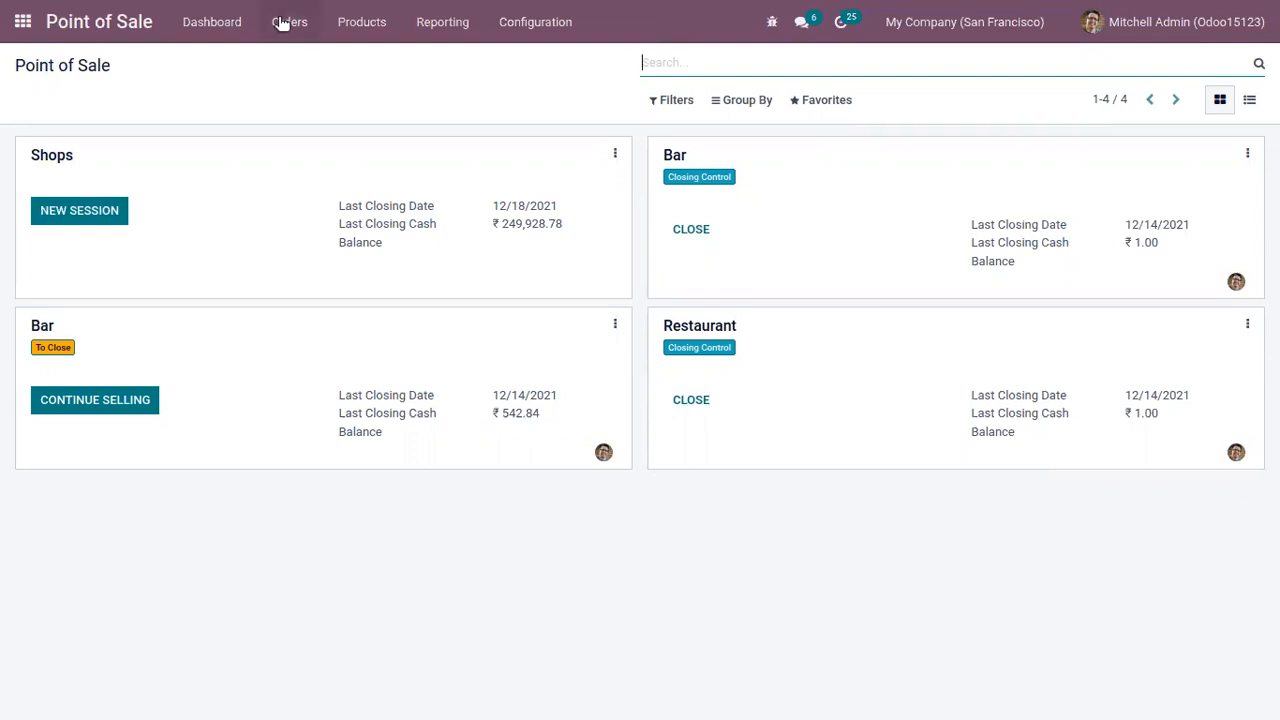
Review the Orders list and the Sessions list from the Orders menu.
{"action": "left_click", "coordinate": [288, 20]}
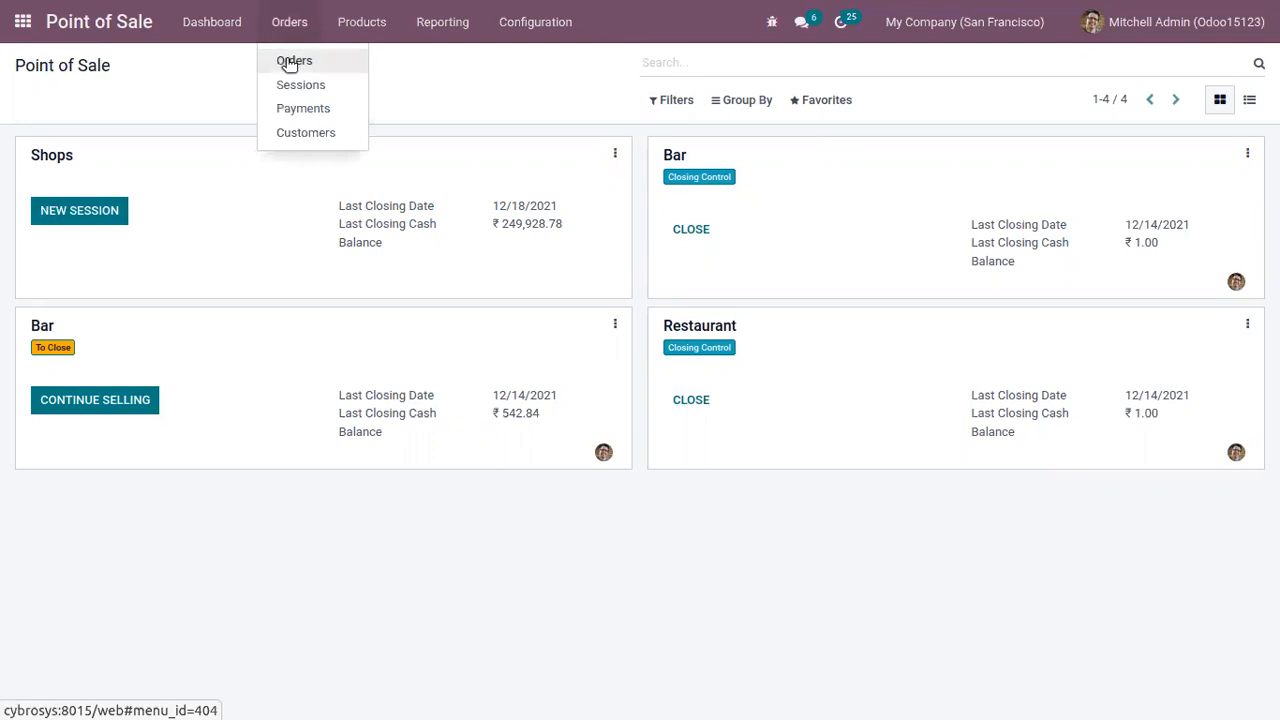
{"action": "left_click", "coordinate": [294, 60]}
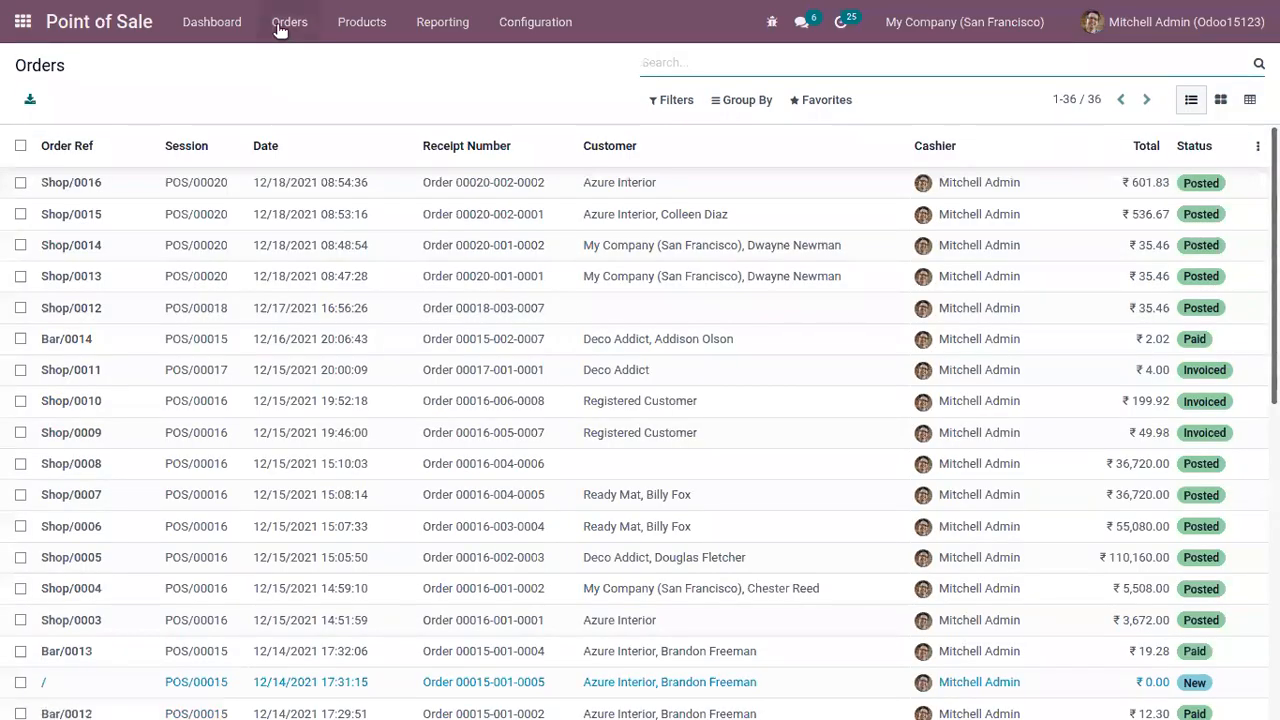
{"action": "left_click", "coordinate": [288, 20]}
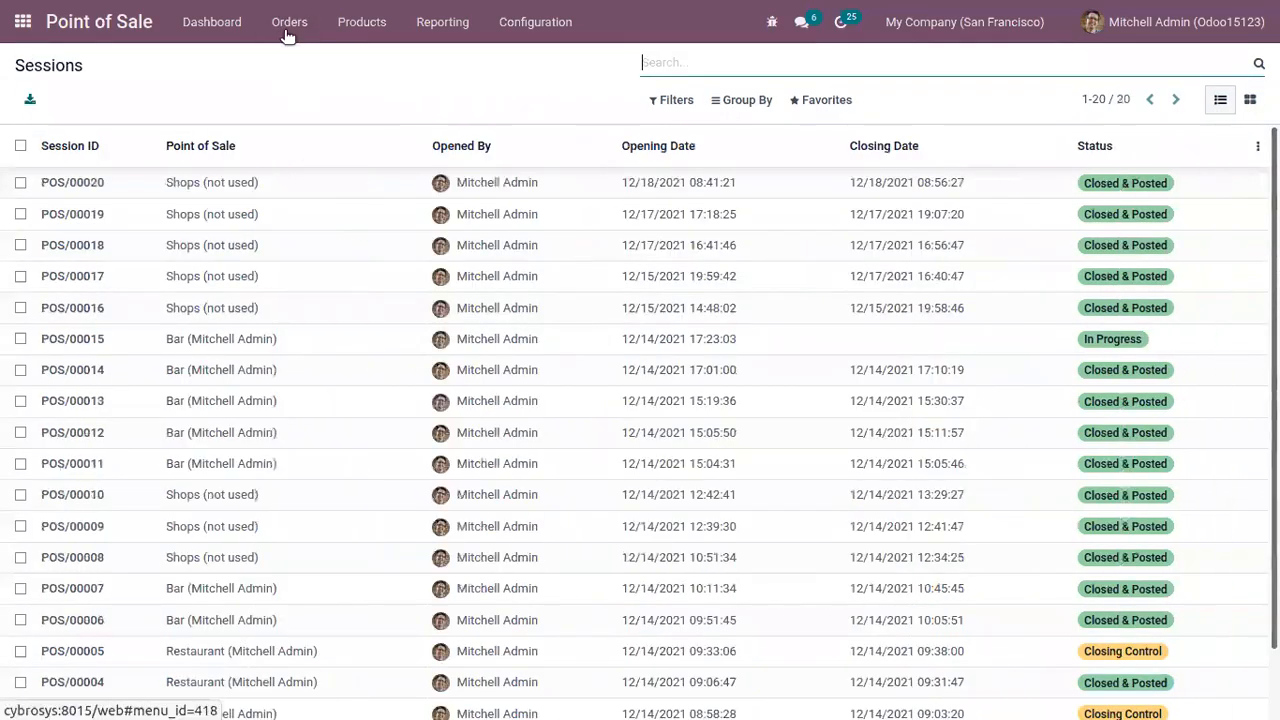
{"action": "left_click", "coordinate": [288, 20]}
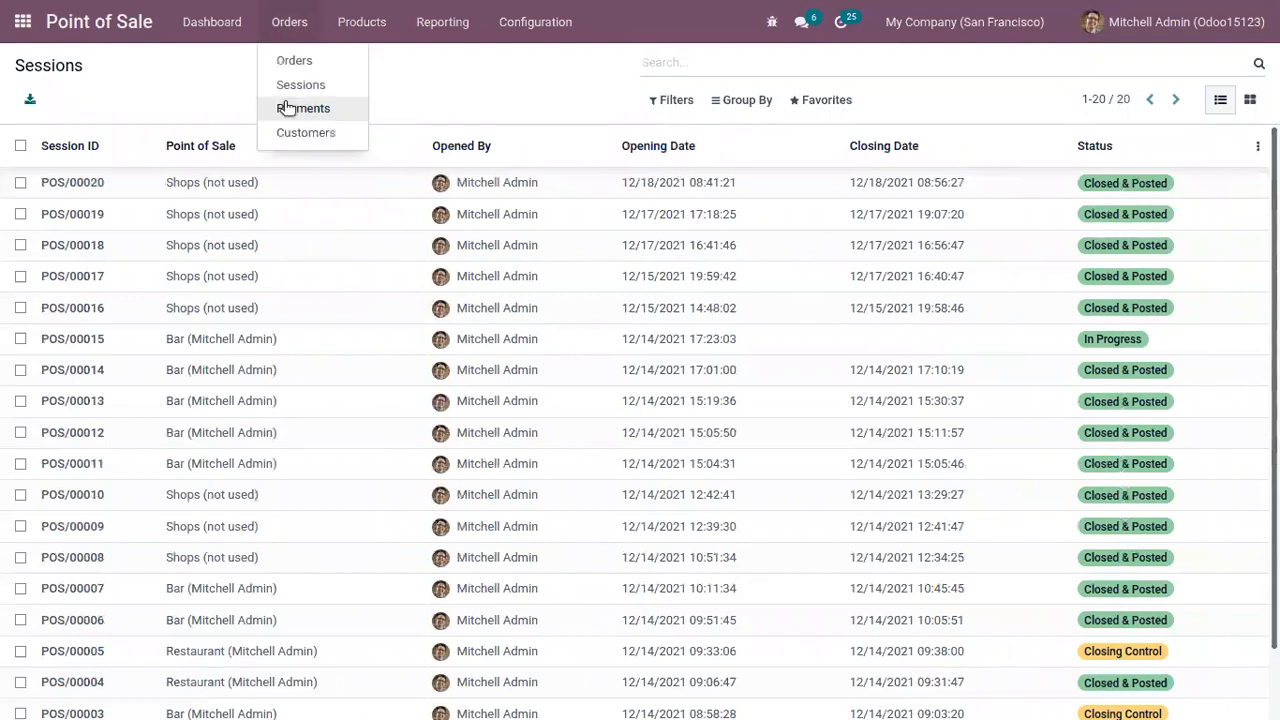
Show Payments grouped by method and expand the Cash (35) group.
{"action": "left_click", "coordinate": [302, 108]}
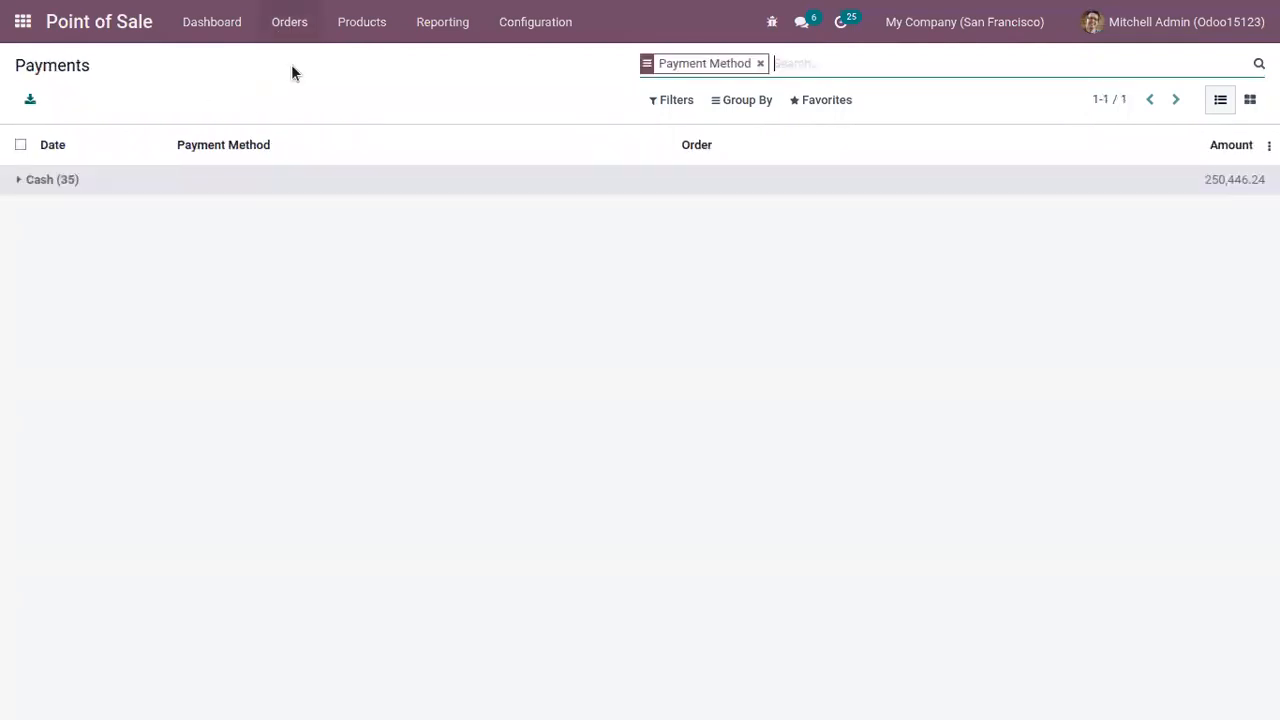
{"action": "left_click", "coordinate": [18, 180]}
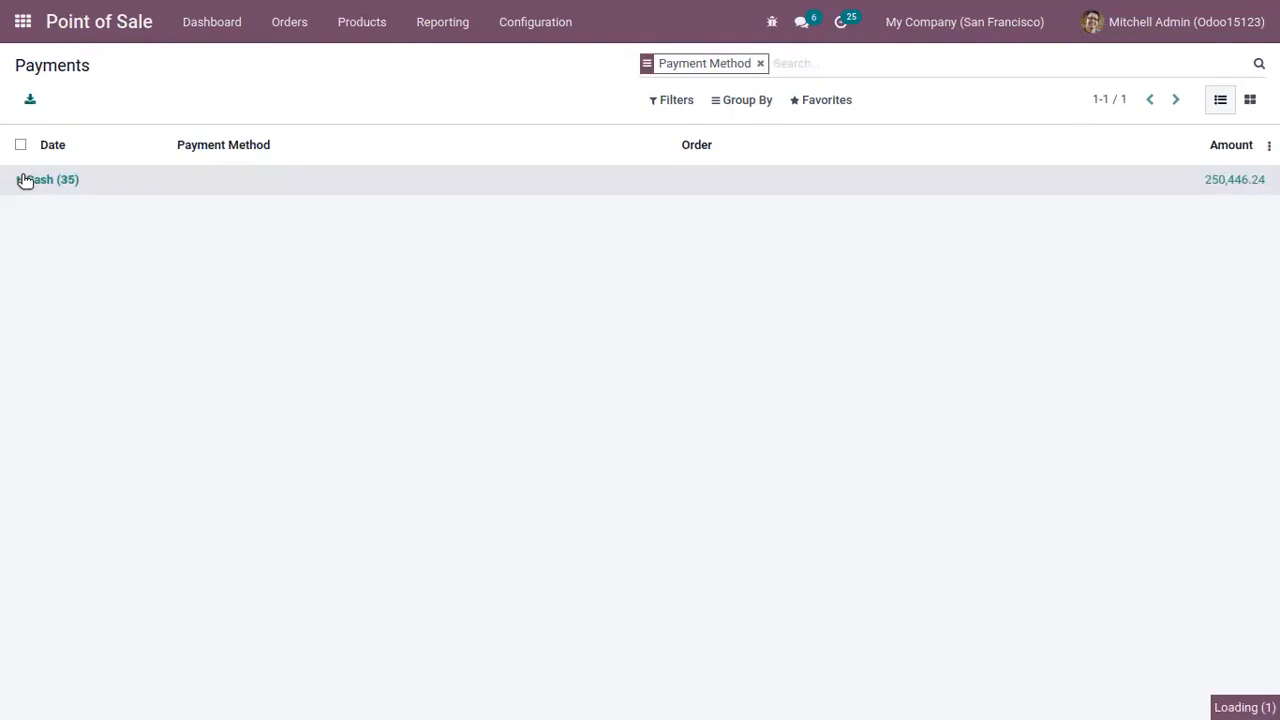
{"action": "left_click", "coordinate": [48, 180]}
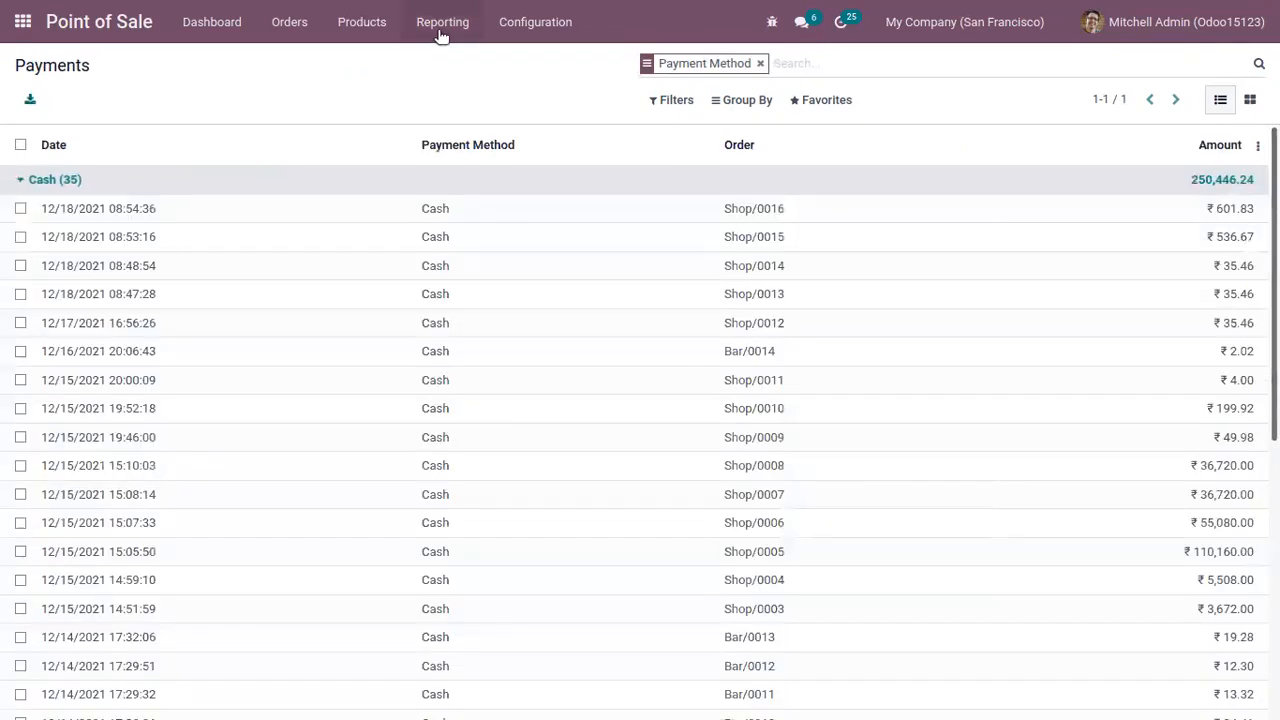
{"action": "left_click", "coordinate": [442, 20]}
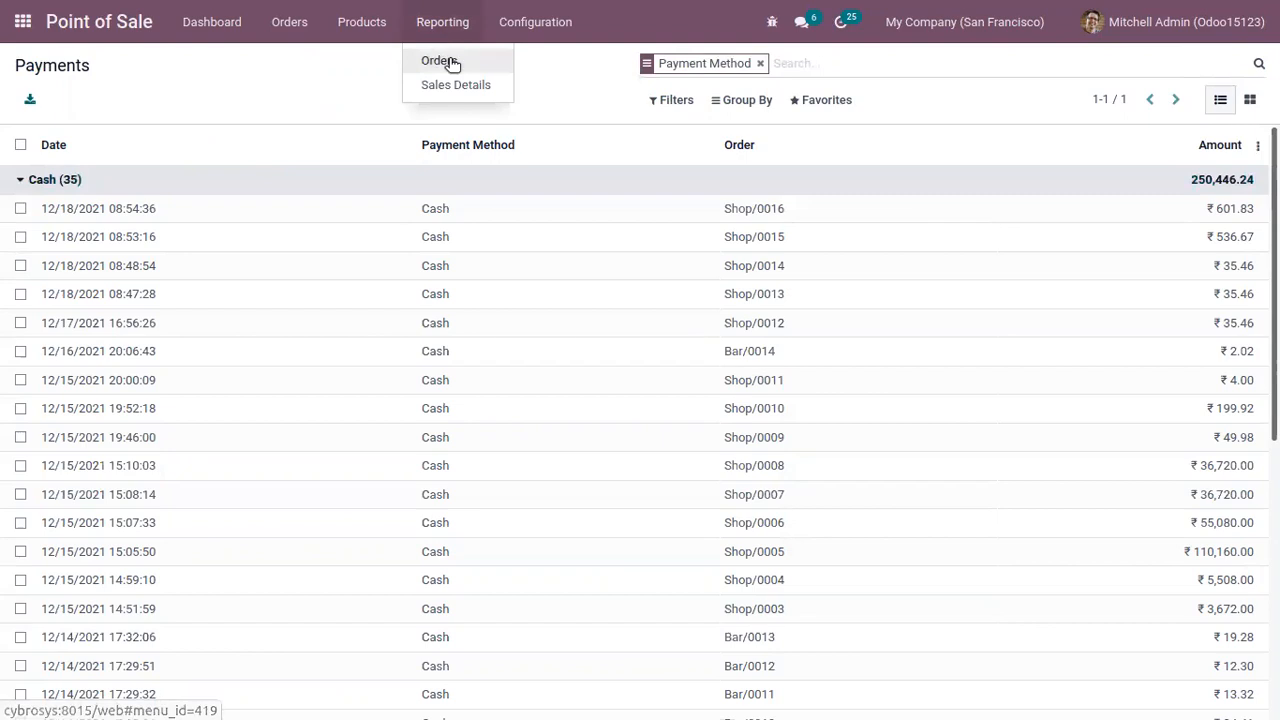
Show the Orders Analysis chart of total price by product category.
{"action": "left_click", "coordinate": [436, 60]}
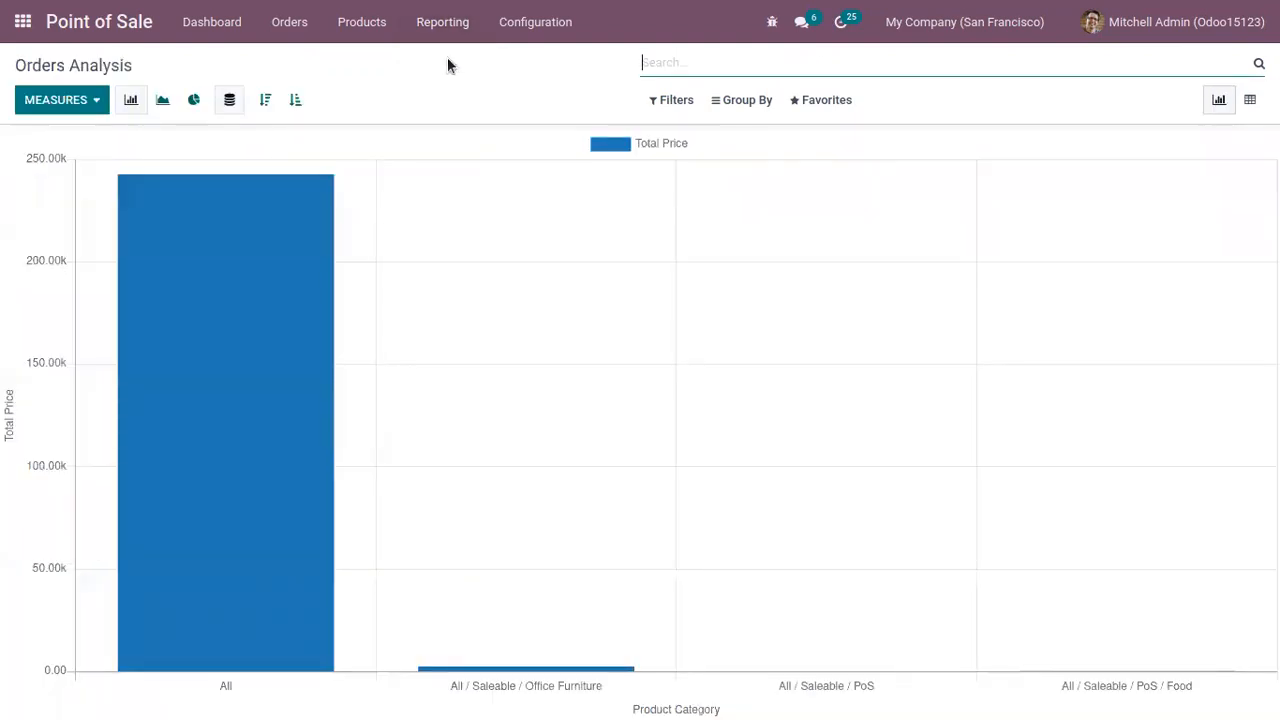
{"action": "mouse_move", "coordinate": [188, 84]}
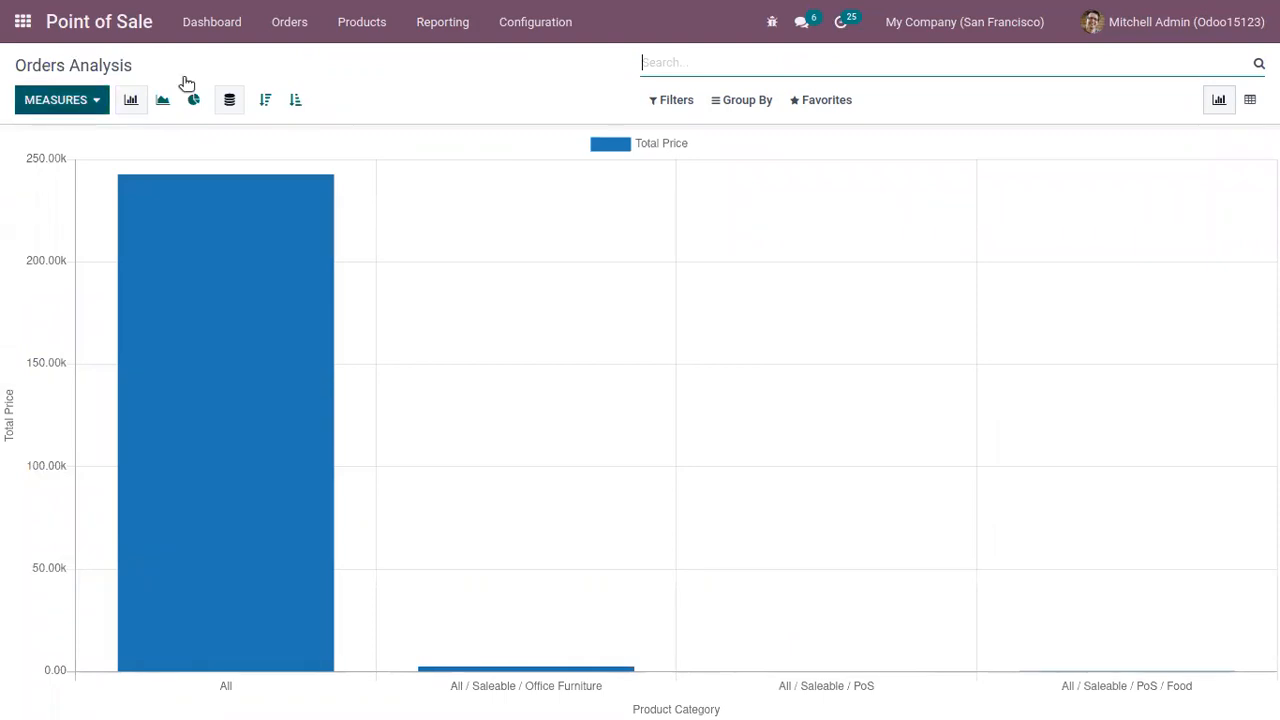
{"action": "left_click", "coordinate": [442, 20]}
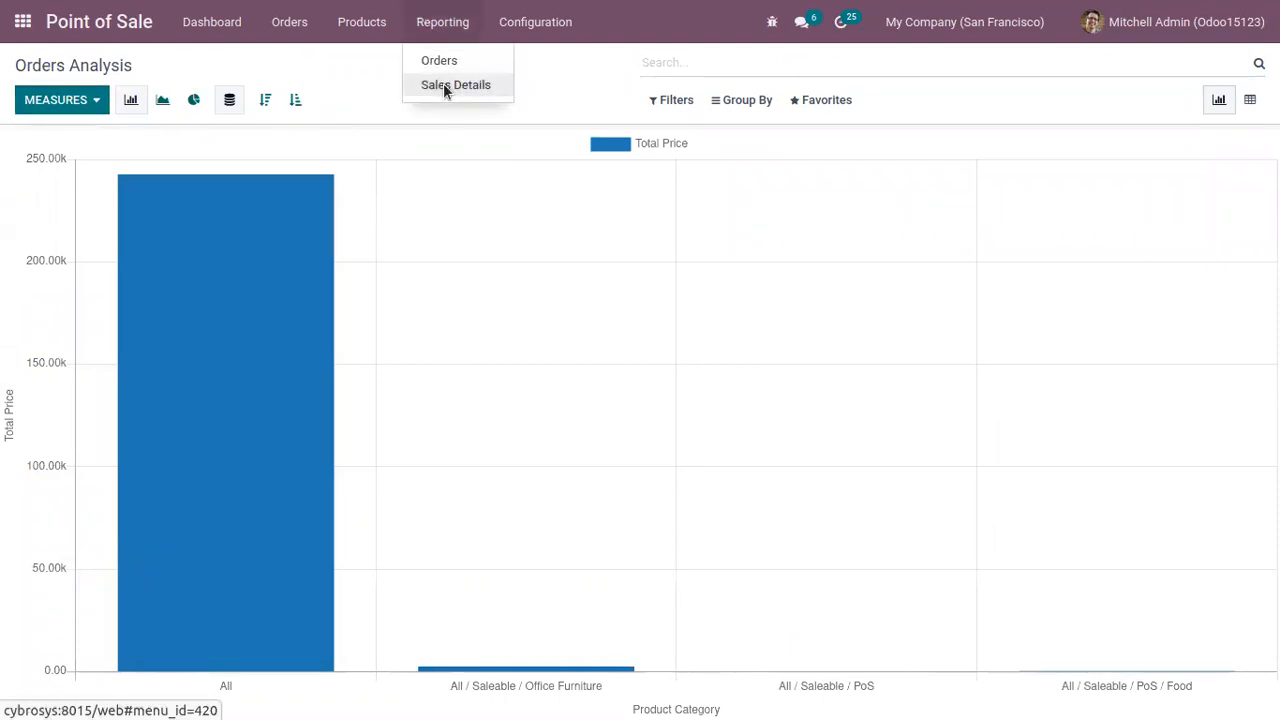
Start a Sales Details report with start date 11/01/2021.
{"action": "left_click", "coordinate": [456, 84]}
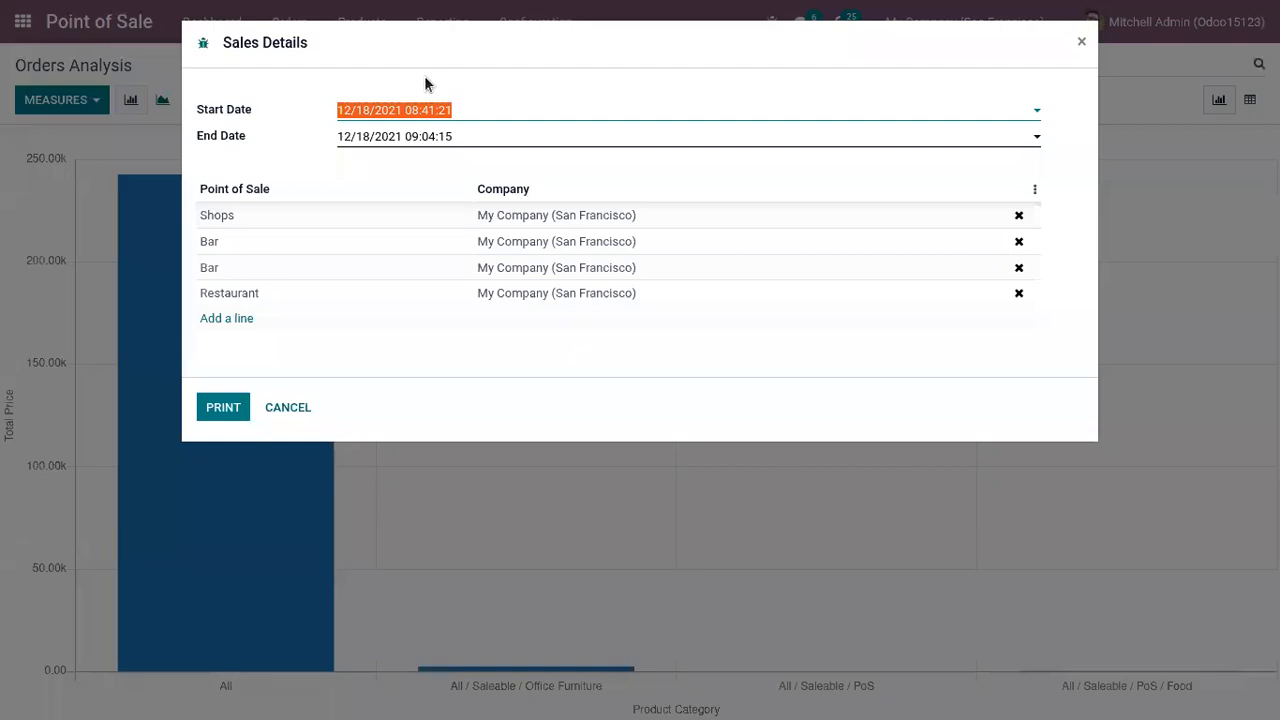
{"action": "mouse_move", "coordinate": [430, 96]}
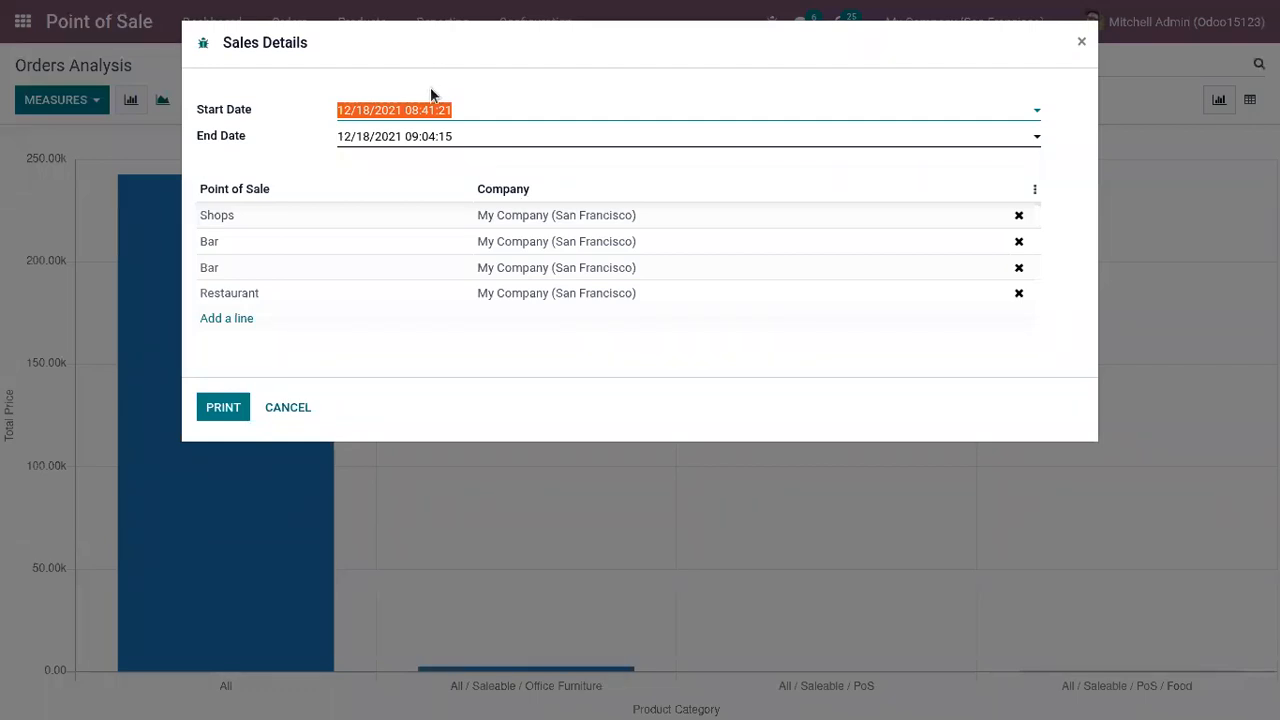
{"action": "mouse_move", "coordinate": [346, 210]}
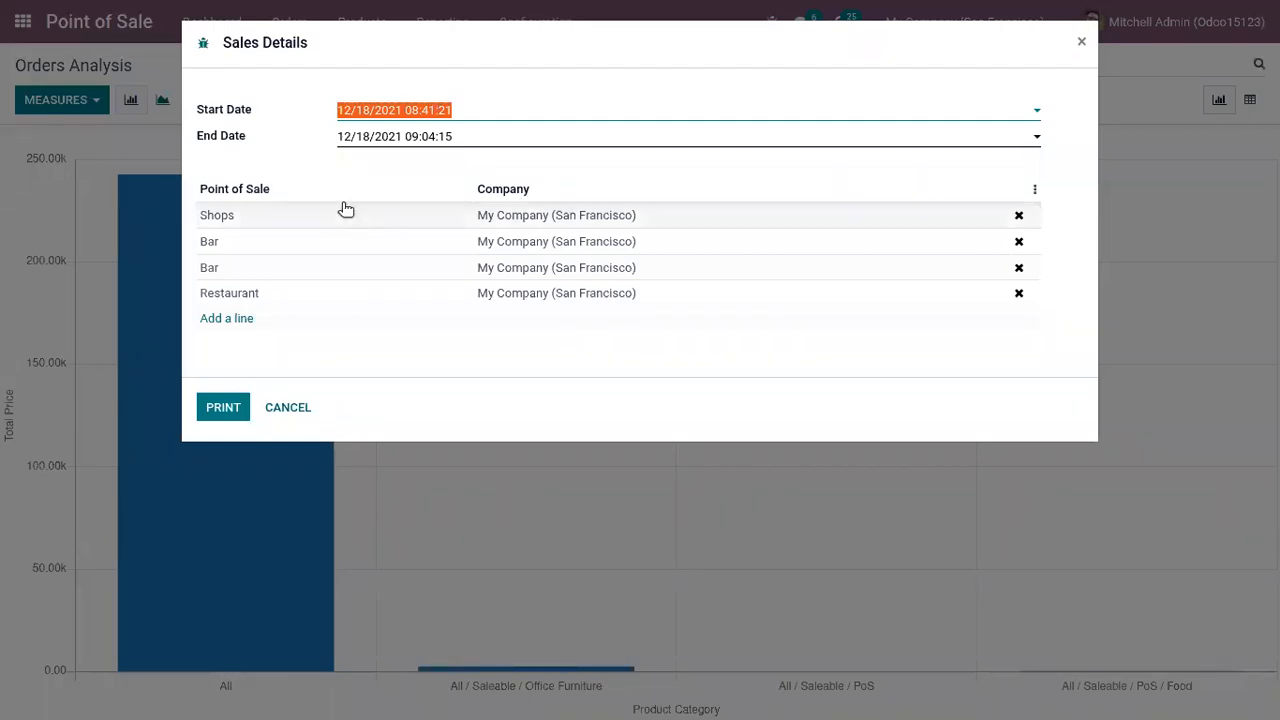
{"action": "mouse_move", "coordinate": [312, 114]}
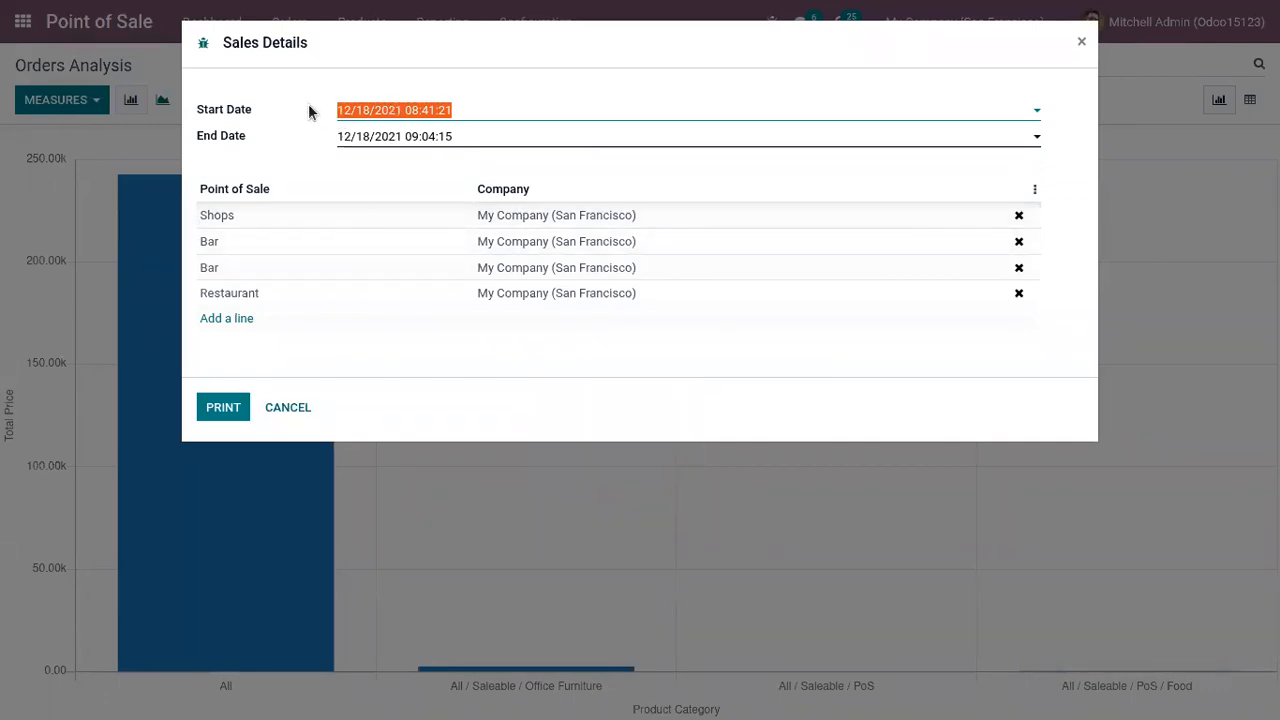
{"action": "left_click", "coordinate": [394, 110]}
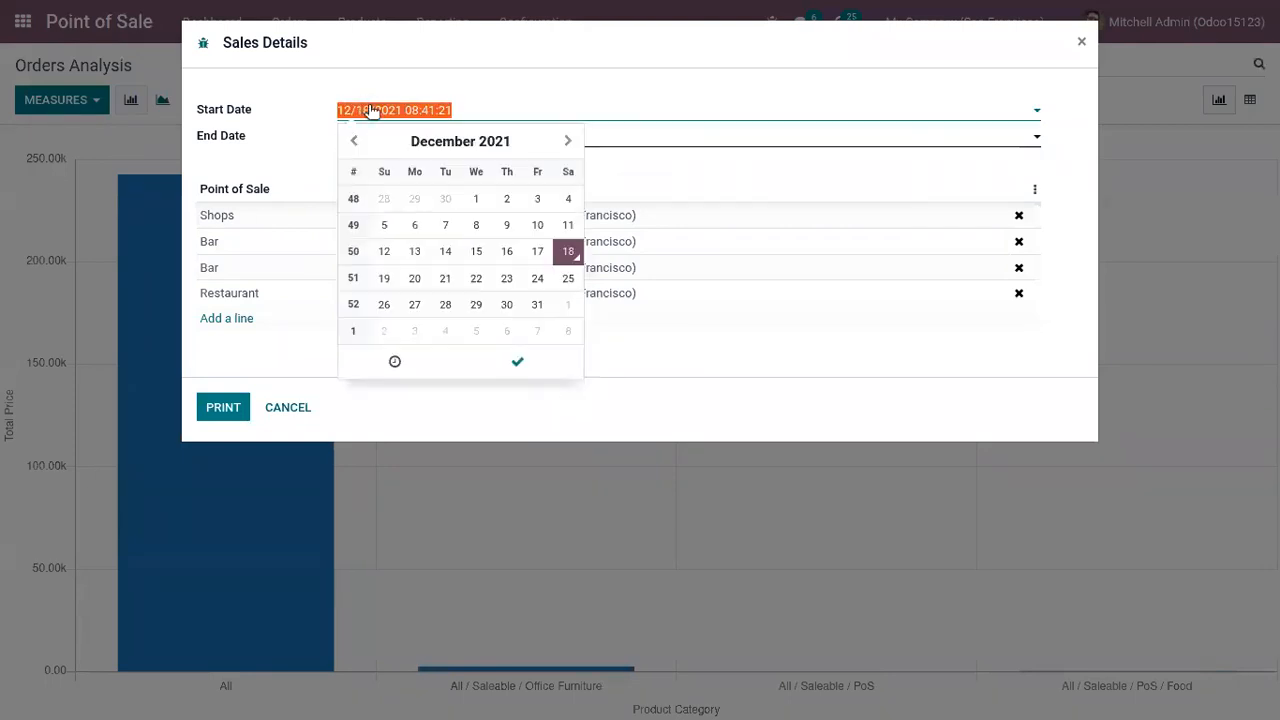
{"action": "left_click", "coordinate": [476, 198]}
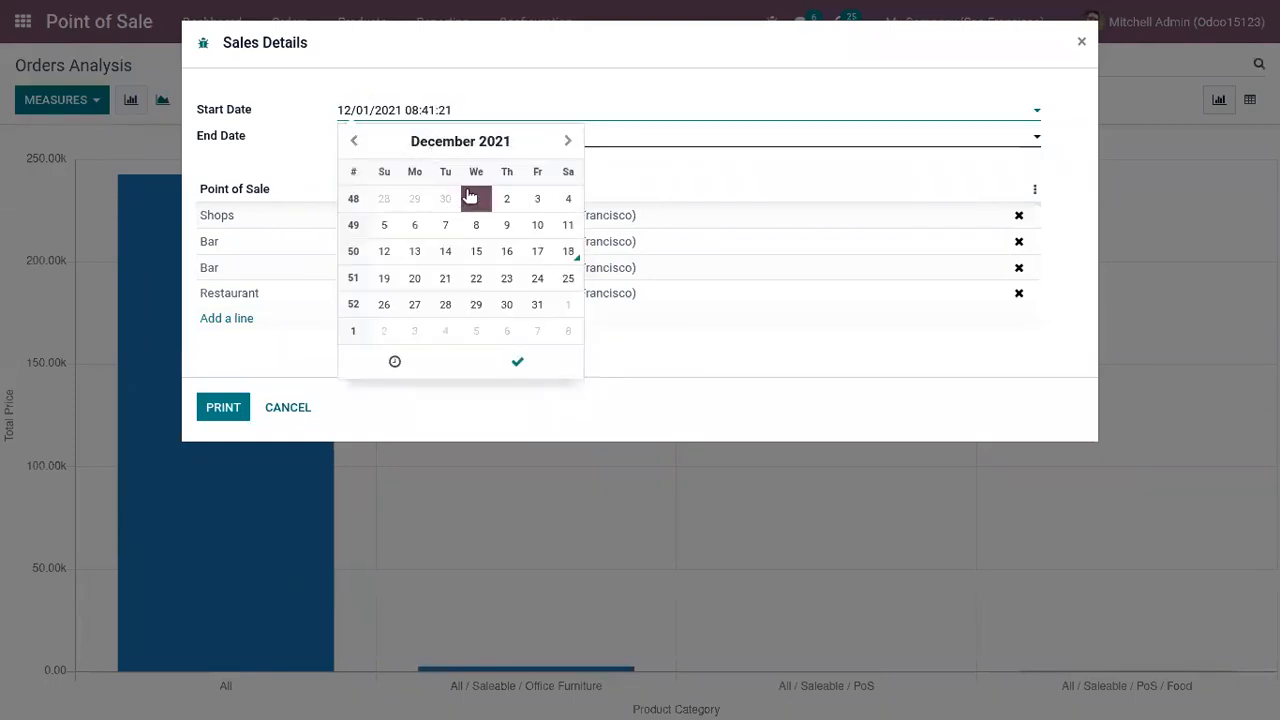
{"action": "left_click", "coordinate": [476, 198]}
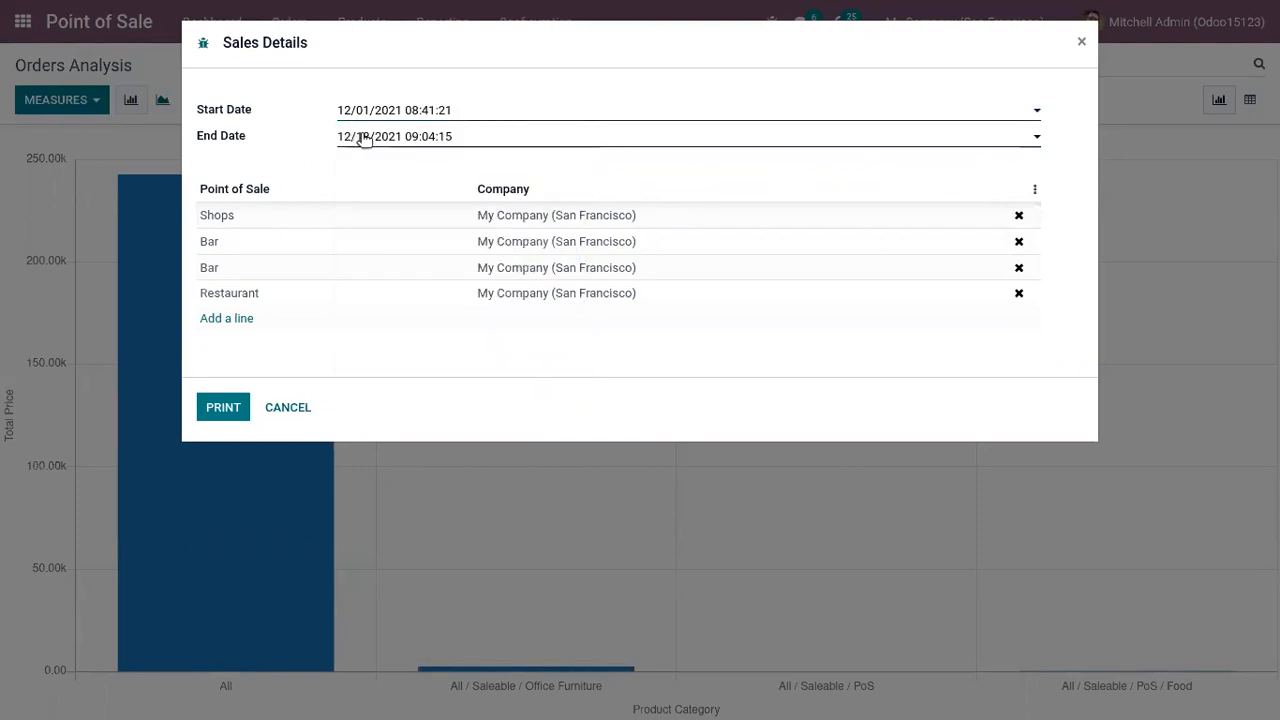
{"action": "left_click", "coordinate": [392, 110]}
{"action": "type", "text": "1"}
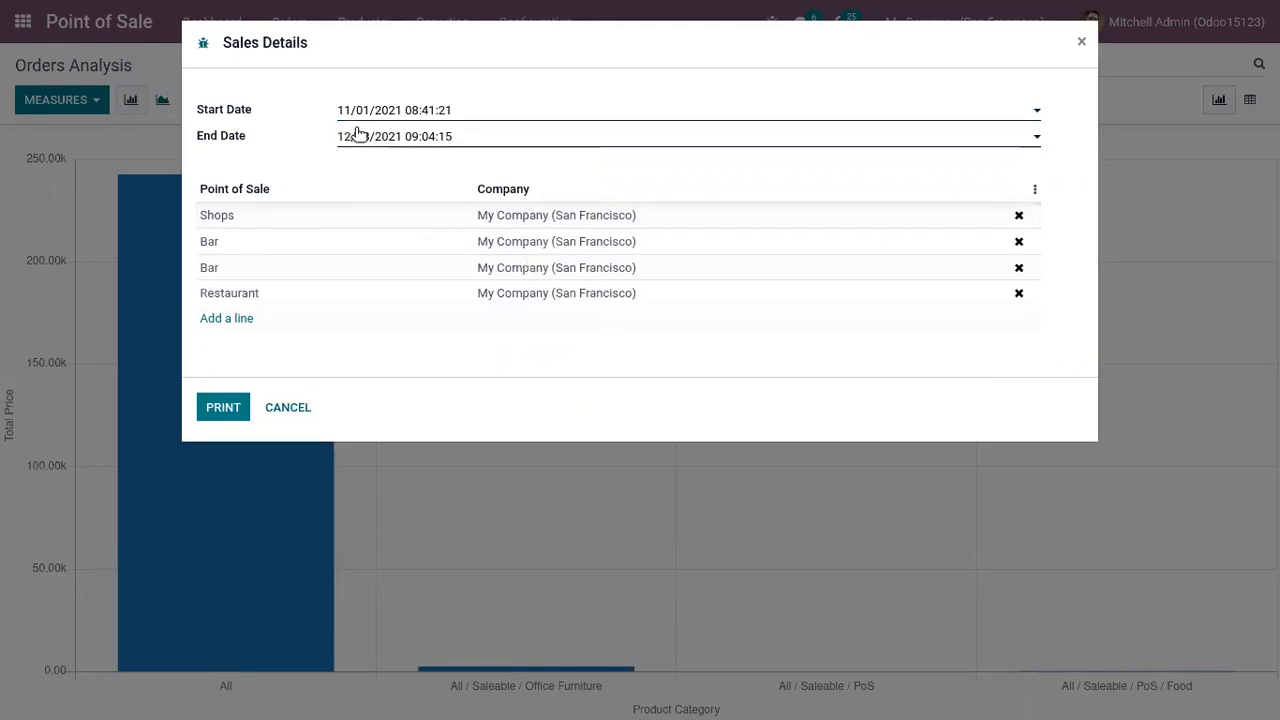
Set the Sales Details end date to 12/17/2021.
{"action": "left_click", "coordinate": [394, 136]}
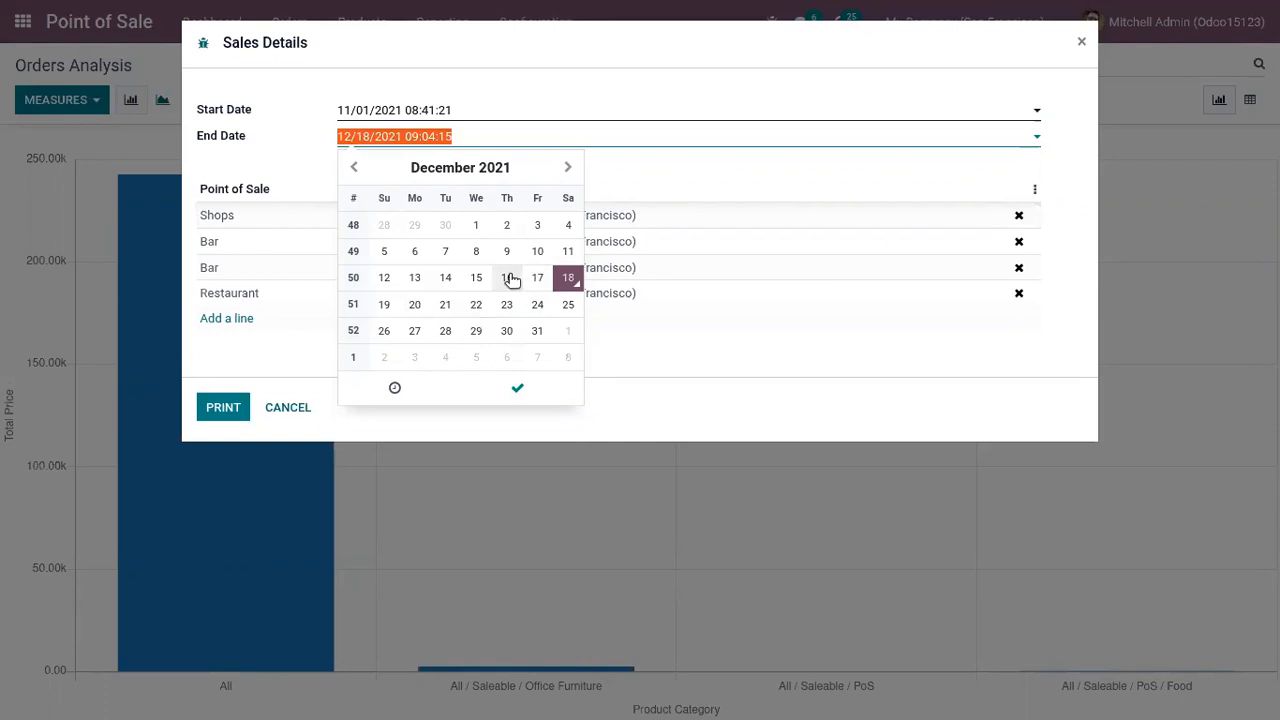
{"action": "left_click", "coordinate": [536, 276]}
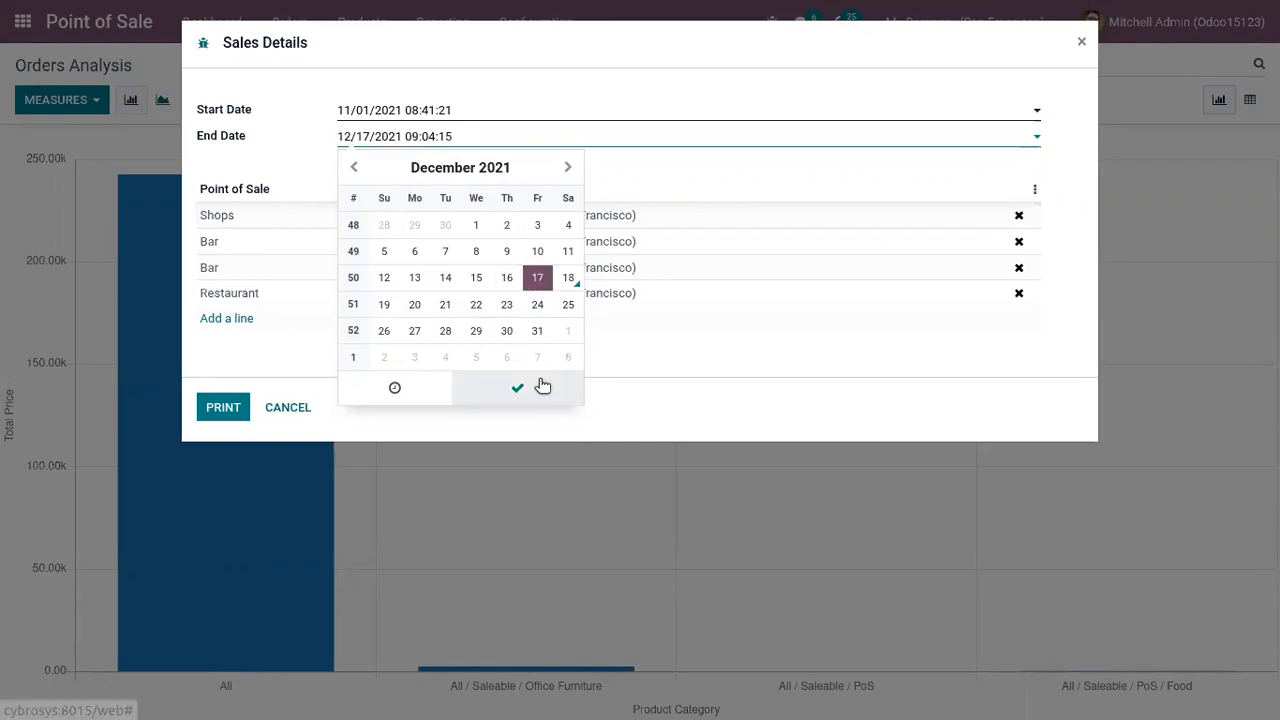
{"action": "left_click", "coordinate": [516, 388]}
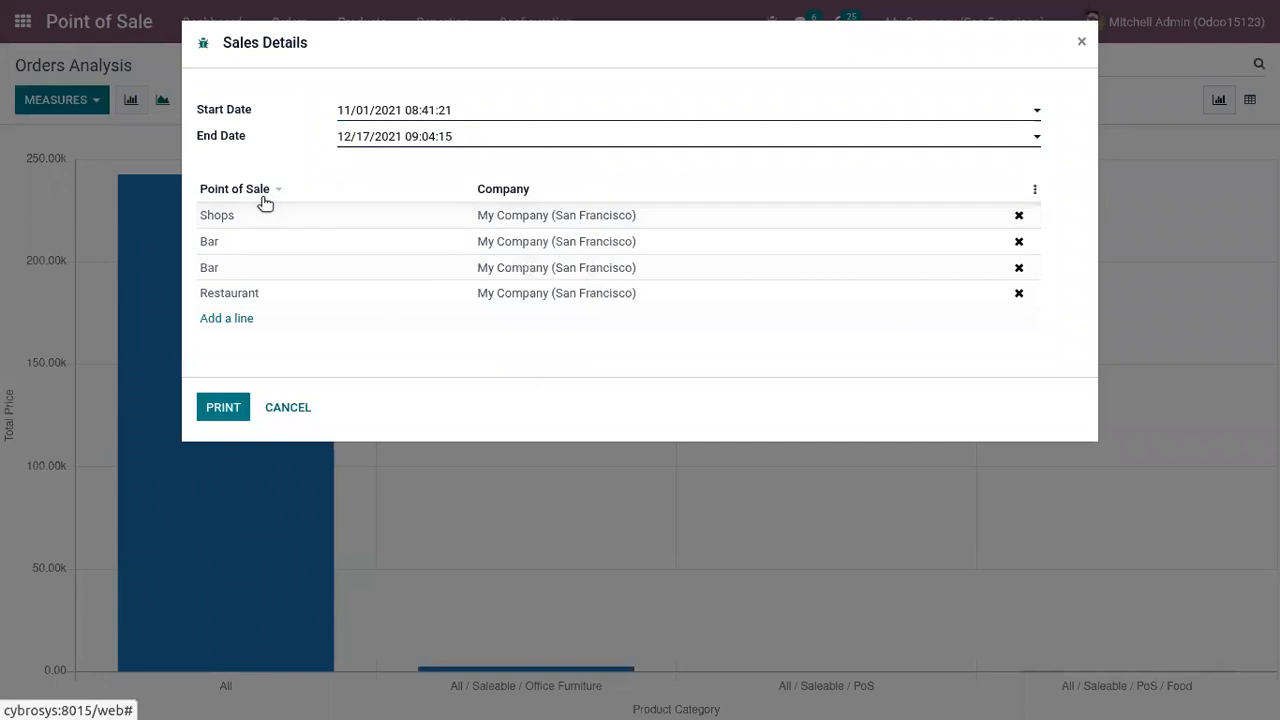
{"action": "mouse_move", "coordinate": [280, 206]}
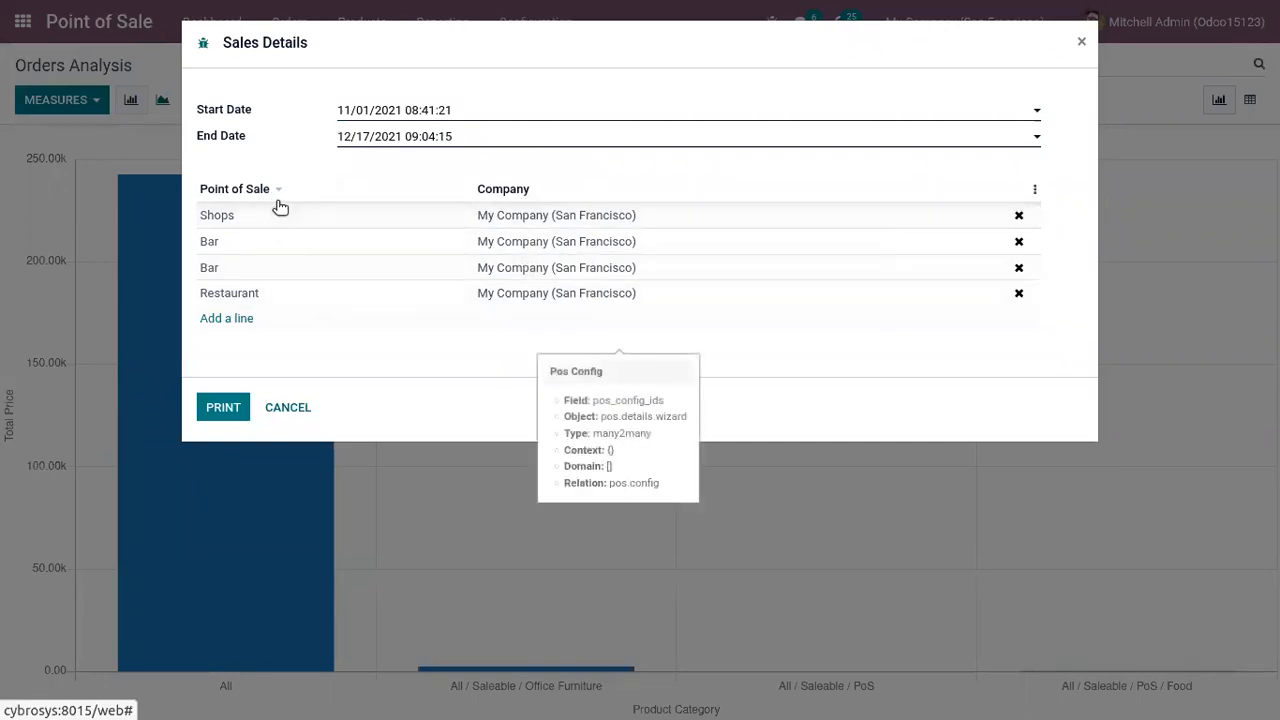
{"action": "mouse_move", "coordinate": [296, 238]}
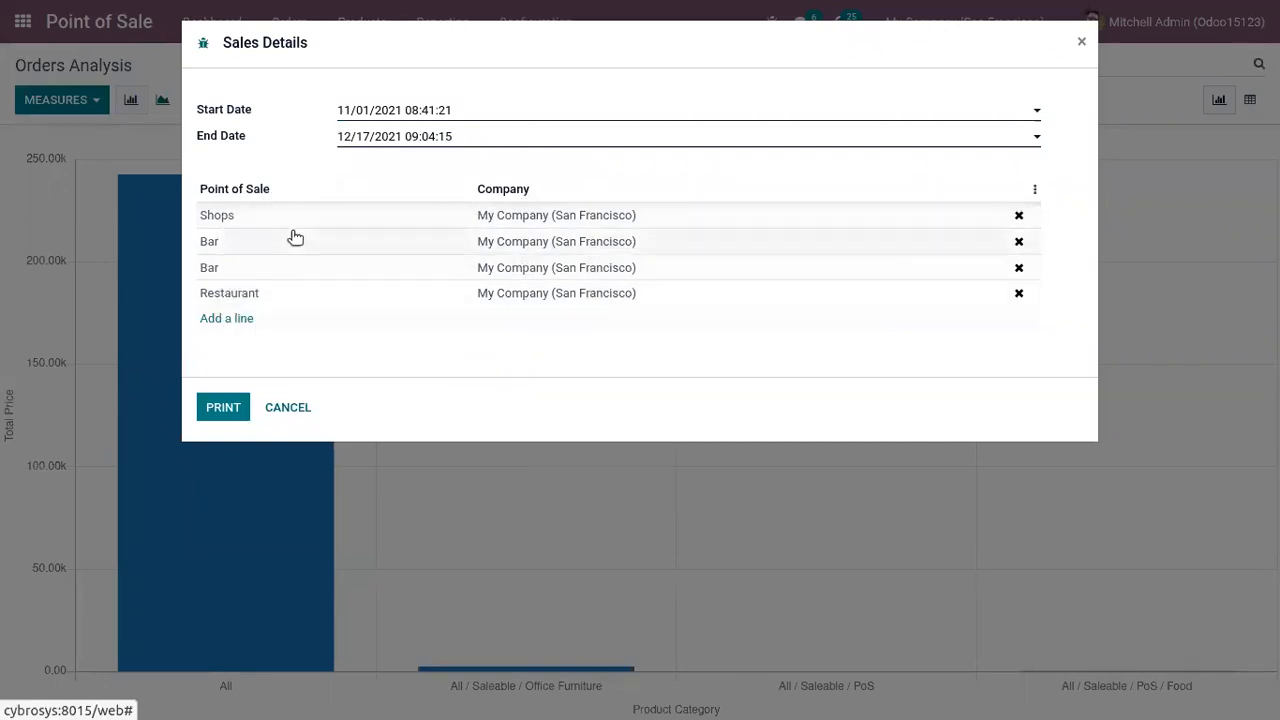
{"action": "mouse_move", "coordinate": [220, 250]}
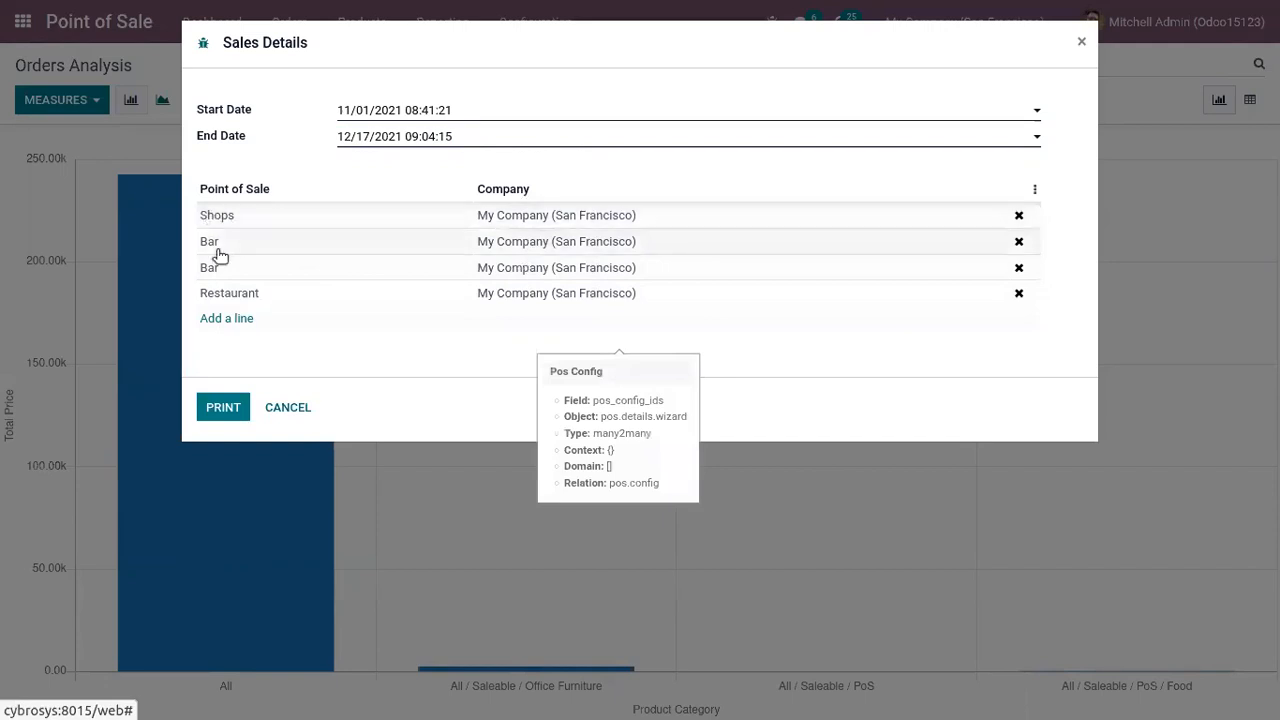
{"action": "mouse_move", "coordinate": [260, 288]}
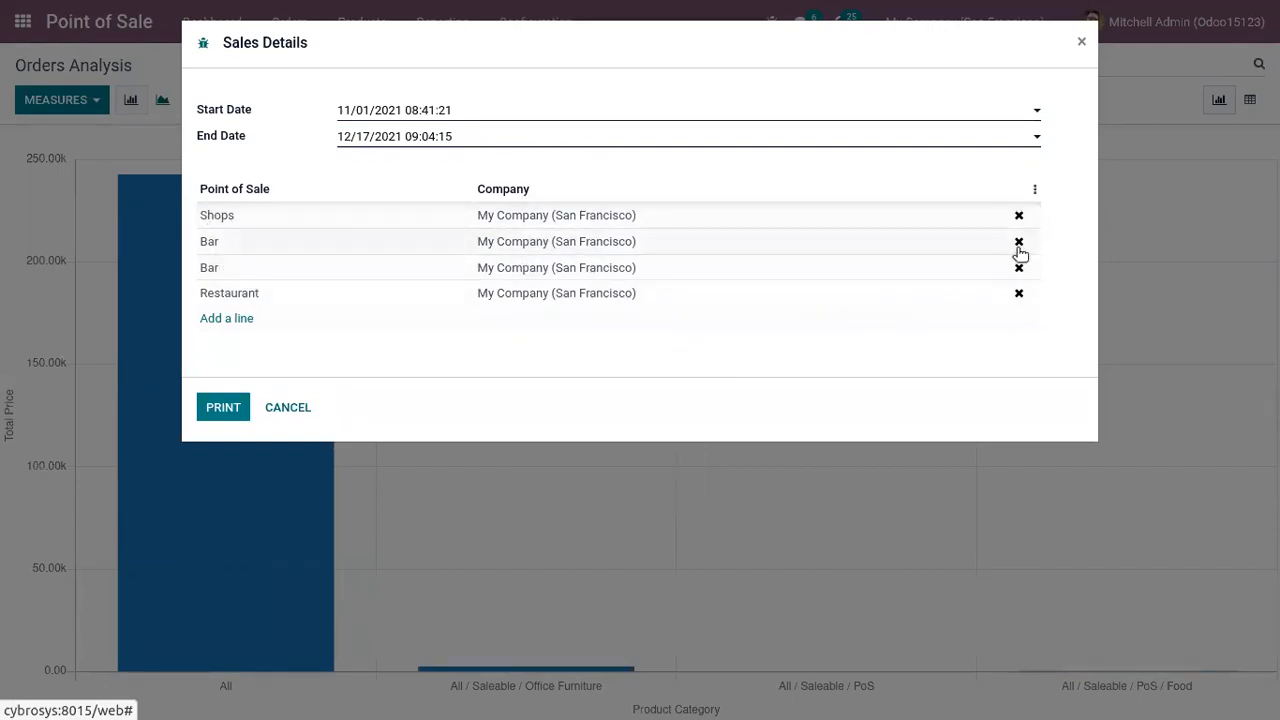
Set the start date back to November 1, 2021 in the calendar.
{"action": "left_click", "coordinate": [394, 110]}
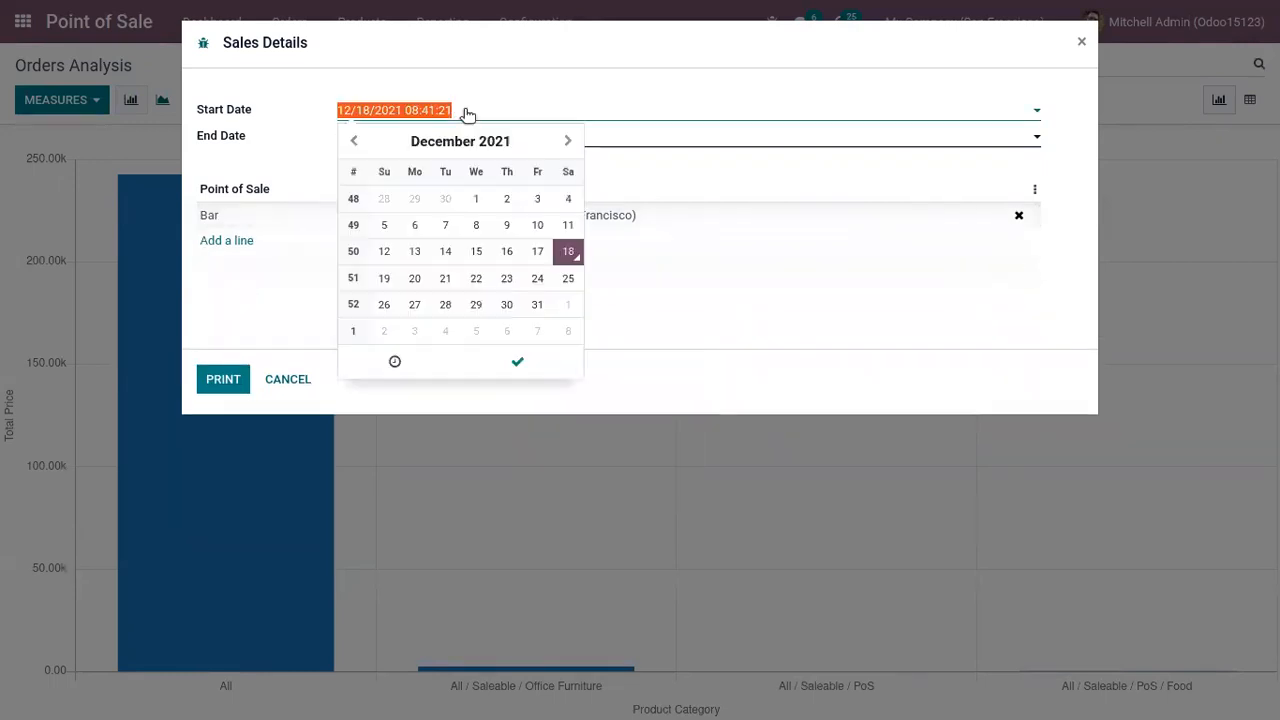
{"action": "left_click", "coordinate": [352, 140]}
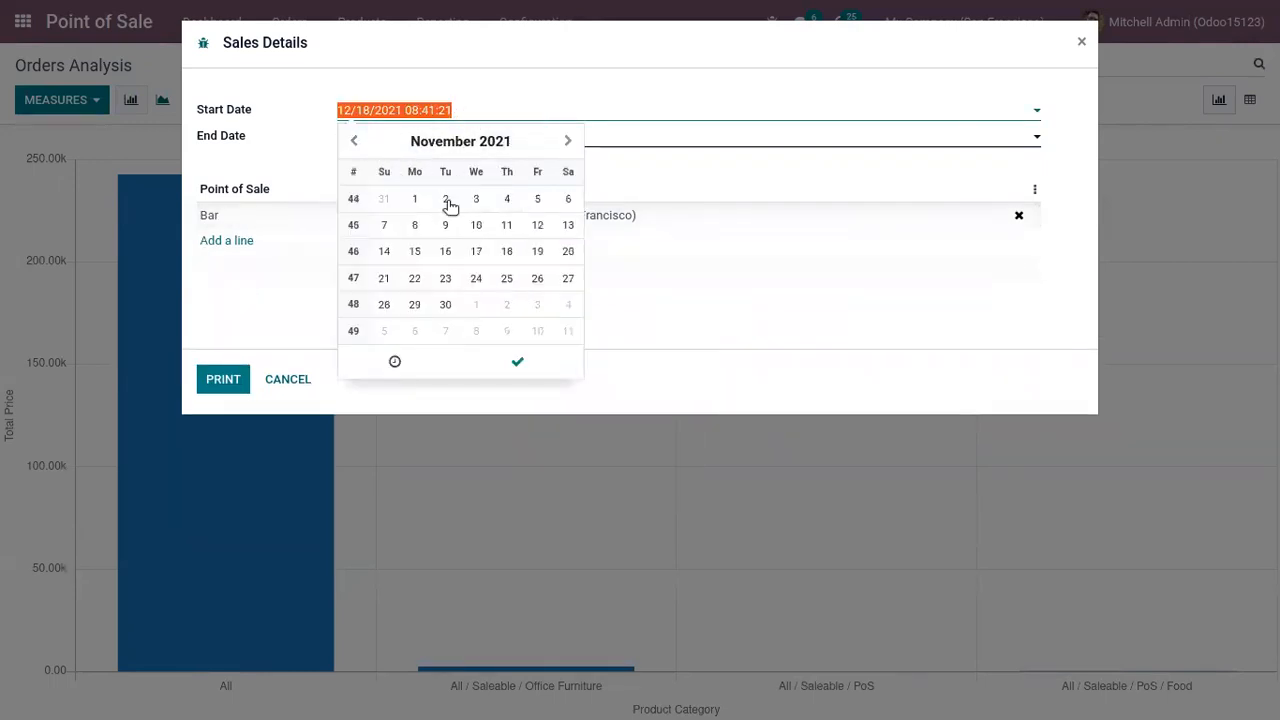
{"action": "left_click", "coordinate": [414, 198]}
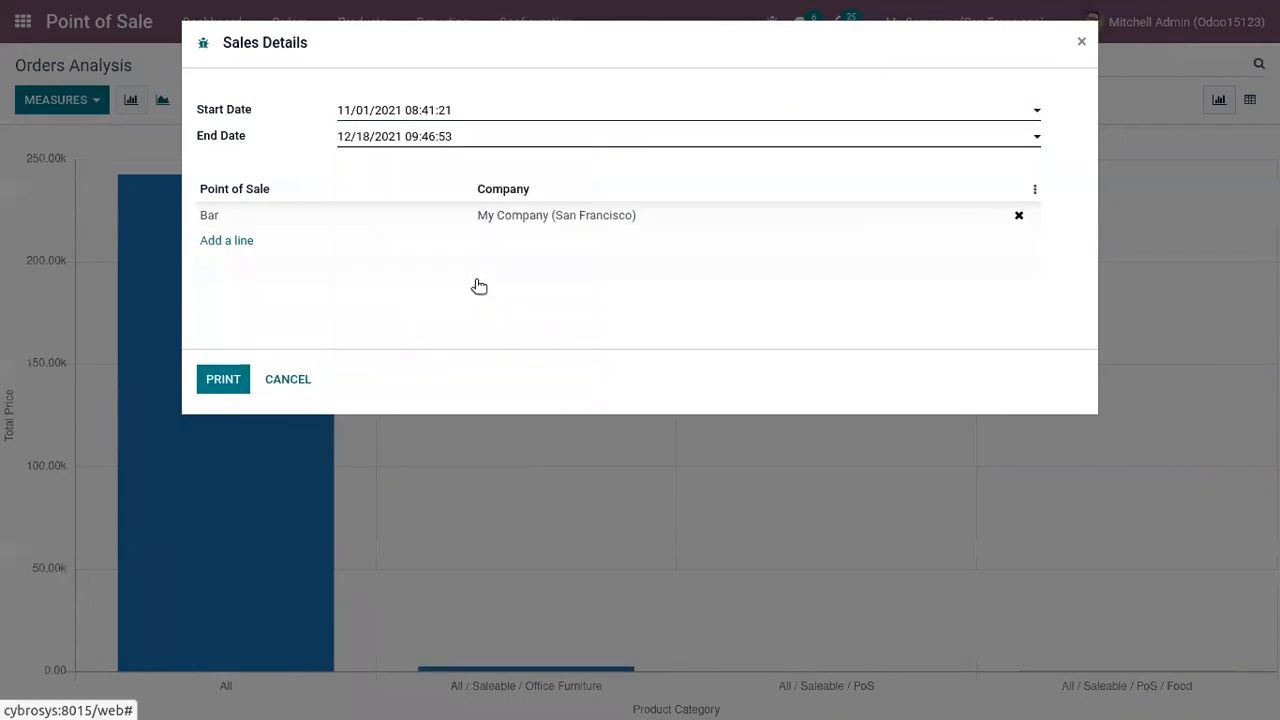
Set the end date to December 17, then change it to December 20, 2021.
{"action": "left_click", "coordinate": [394, 136]}
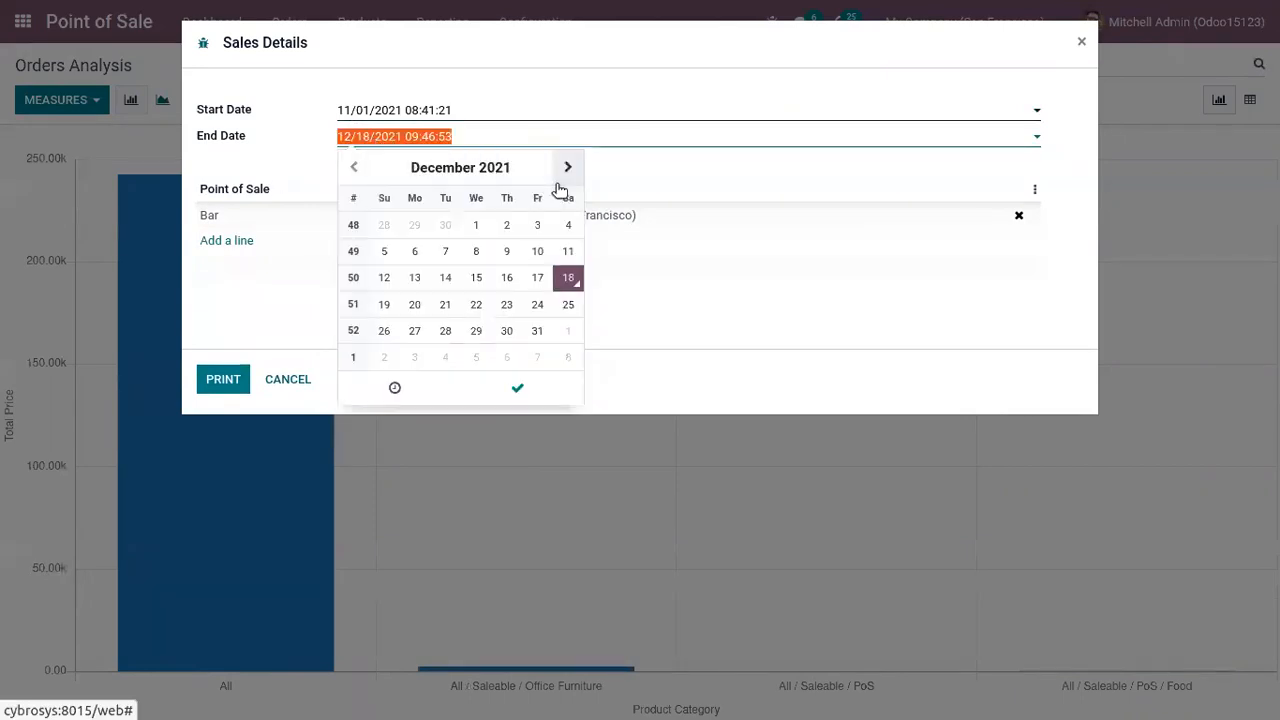
{"action": "mouse_move", "coordinate": [538, 278]}
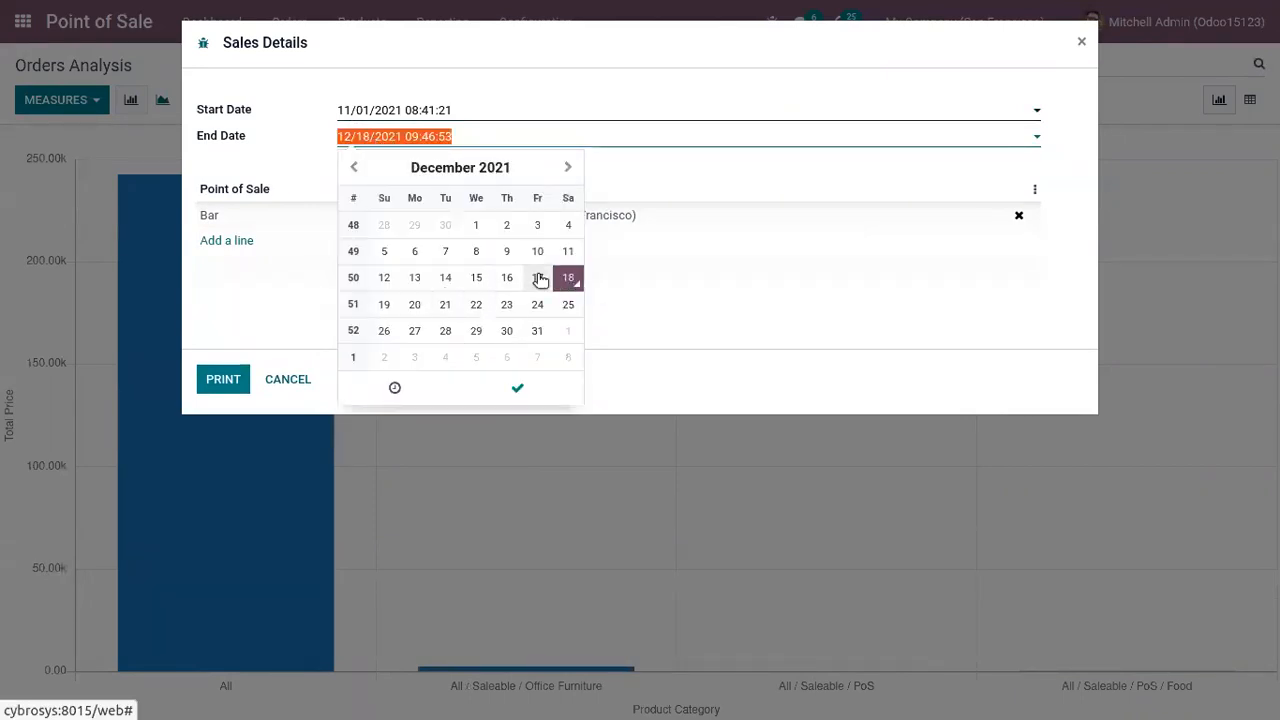
{"action": "left_click", "coordinate": [506, 276]}
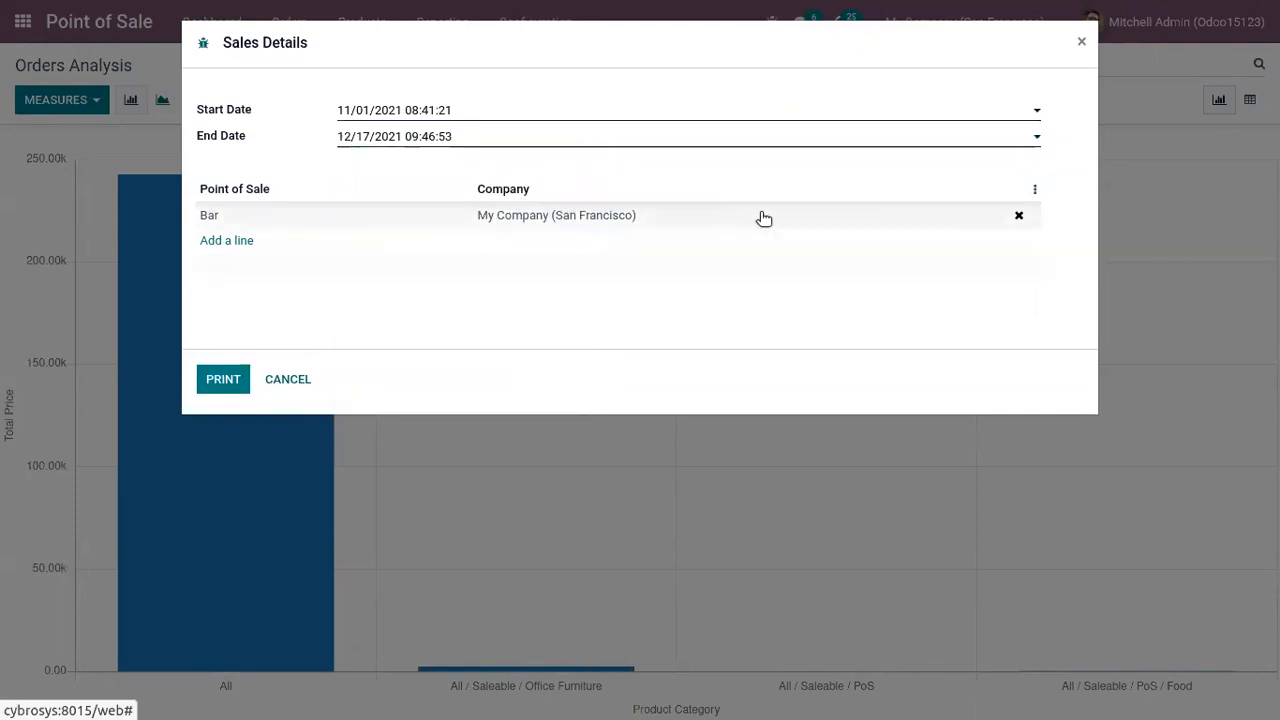
{"action": "mouse_move", "coordinate": [408, 136]}
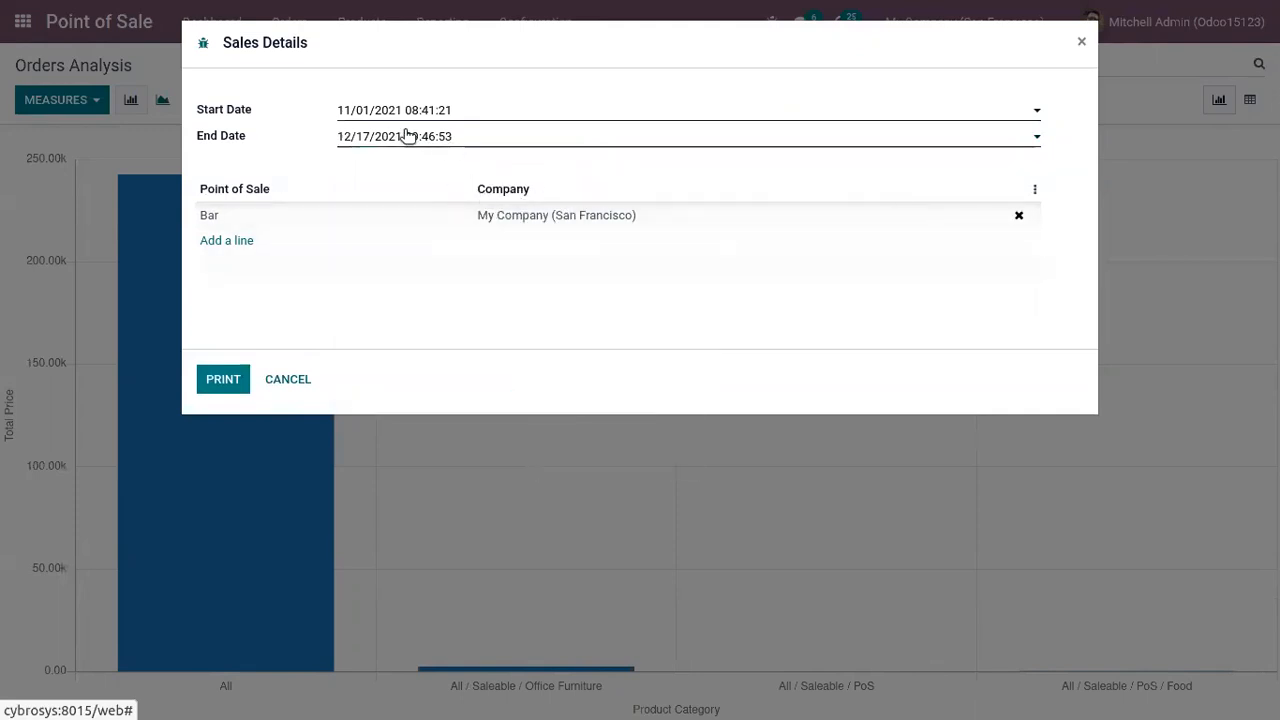
{"action": "left_click", "coordinate": [394, 136]}
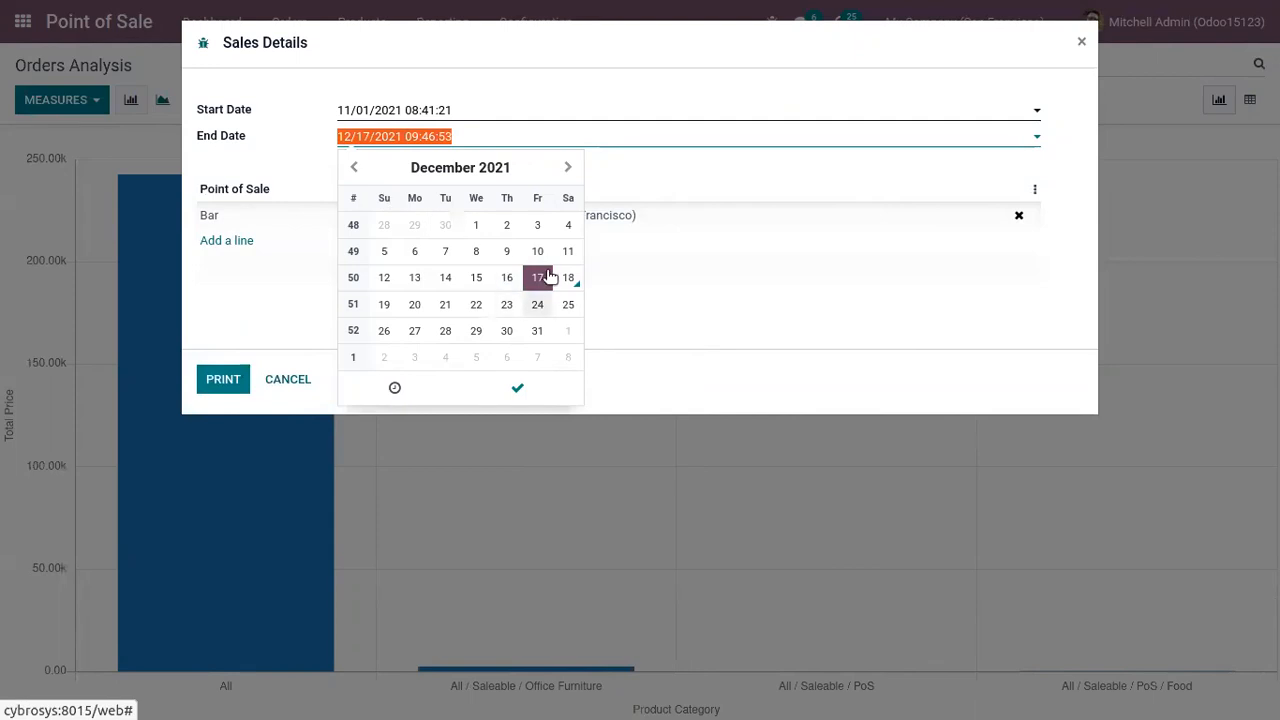
{"action": "left_click", "coordinate": [414, 304]}
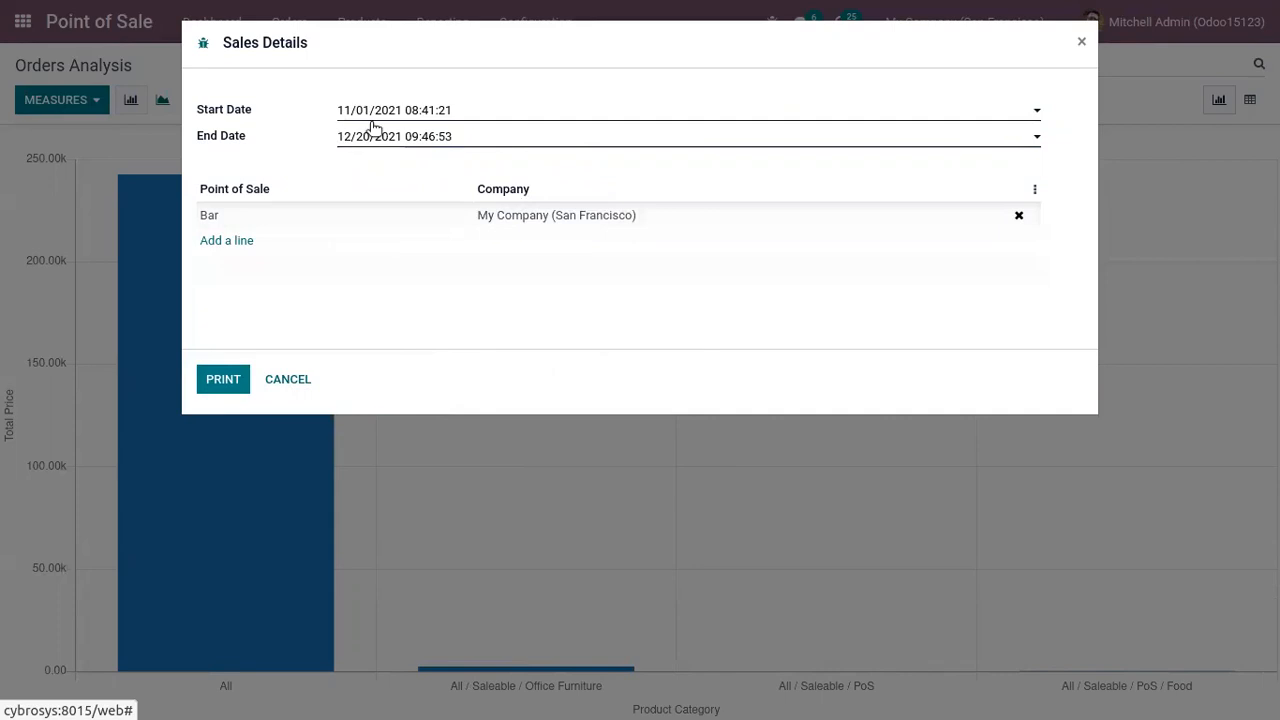
{"action": "mouse_move", "coordinate": [380, 140]}
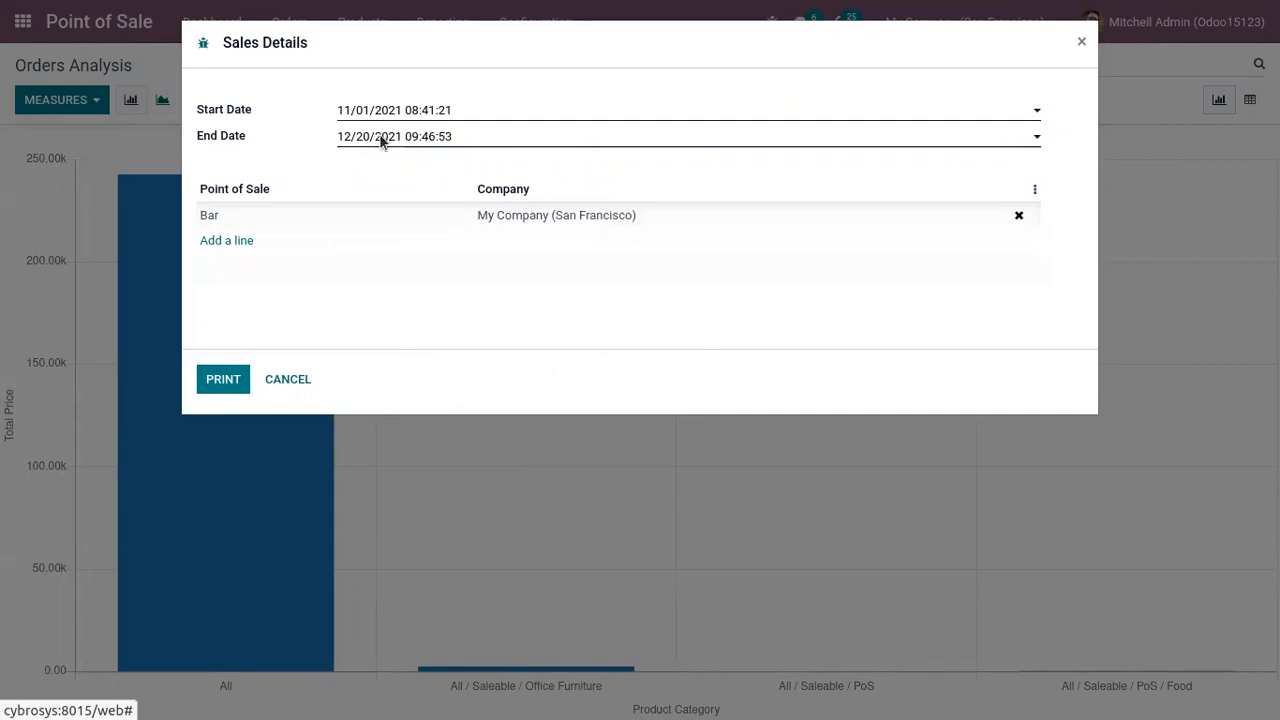
{"action": "mouse_move", "coordinate": [294, 364]}
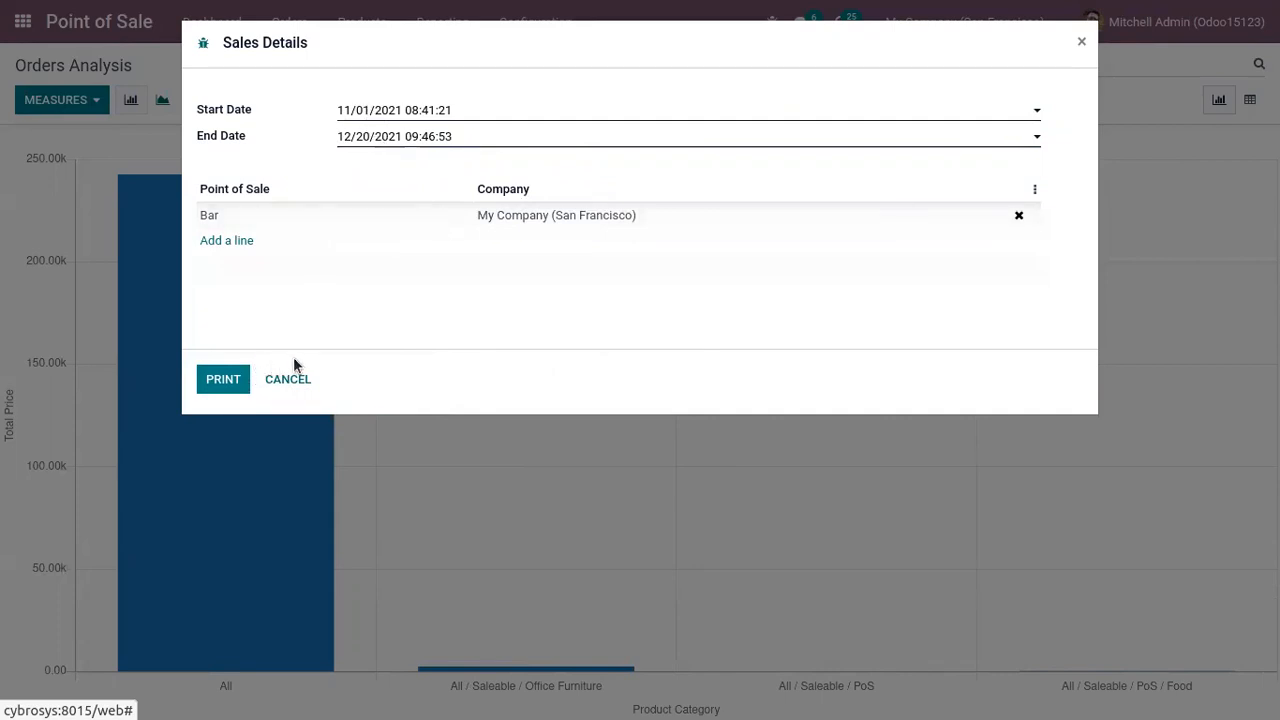
Print the Sales Details PDF and view its Payments, Taxes and 353.29 total.
{"action": "left_click", "coordinate": [222, 378]}
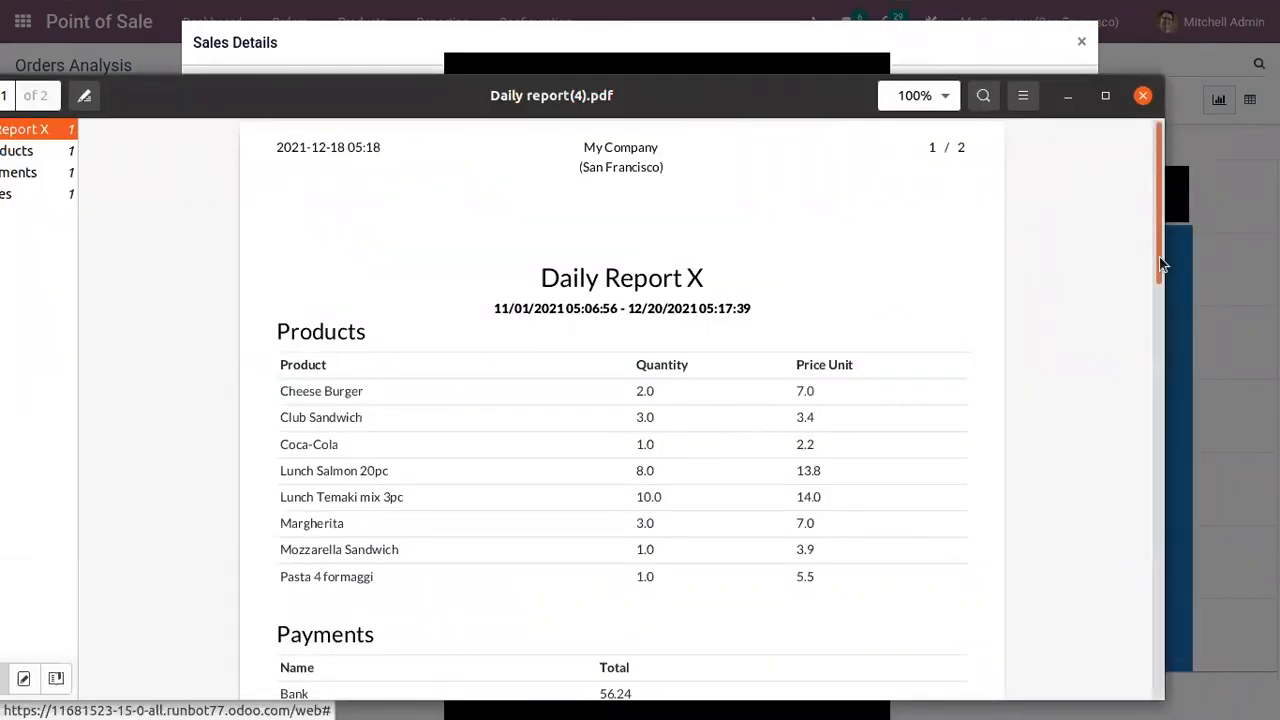
{"action": "scroll", "scroll_direction": "down", "scroll_amount": 3}
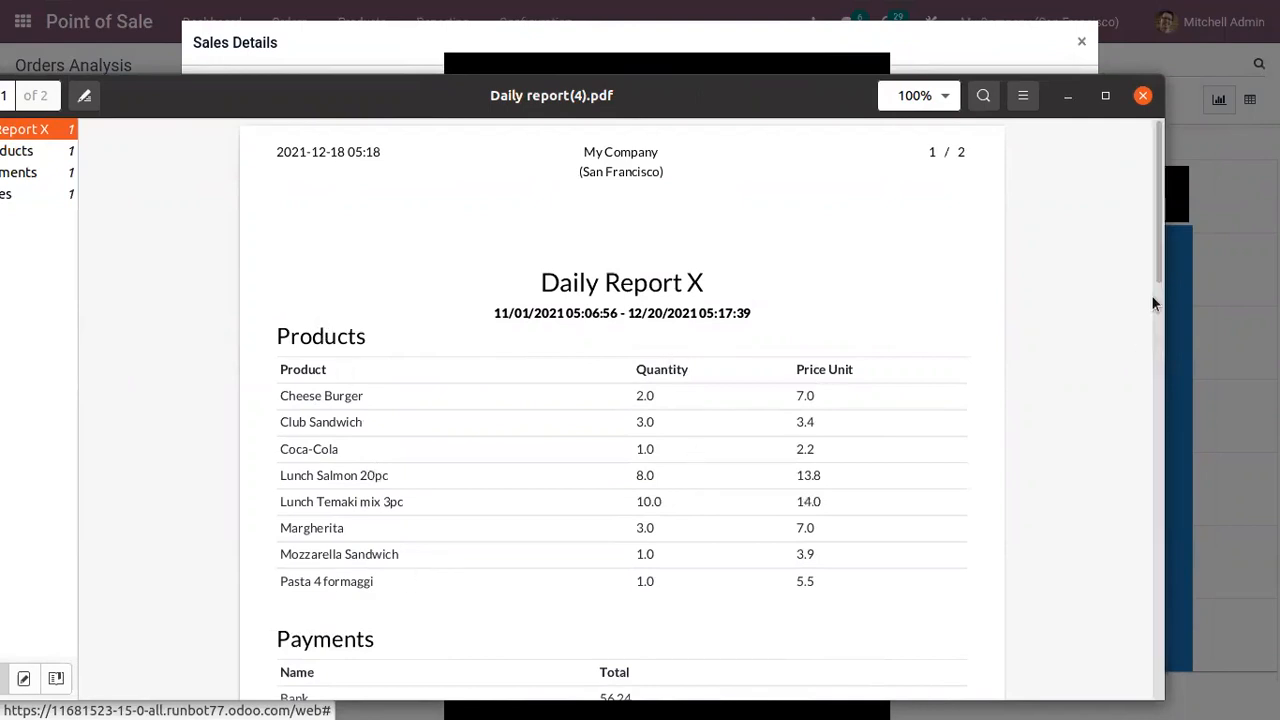
{"action": "scroll", "scroll_direction": "down", "scroll_amount": 3}
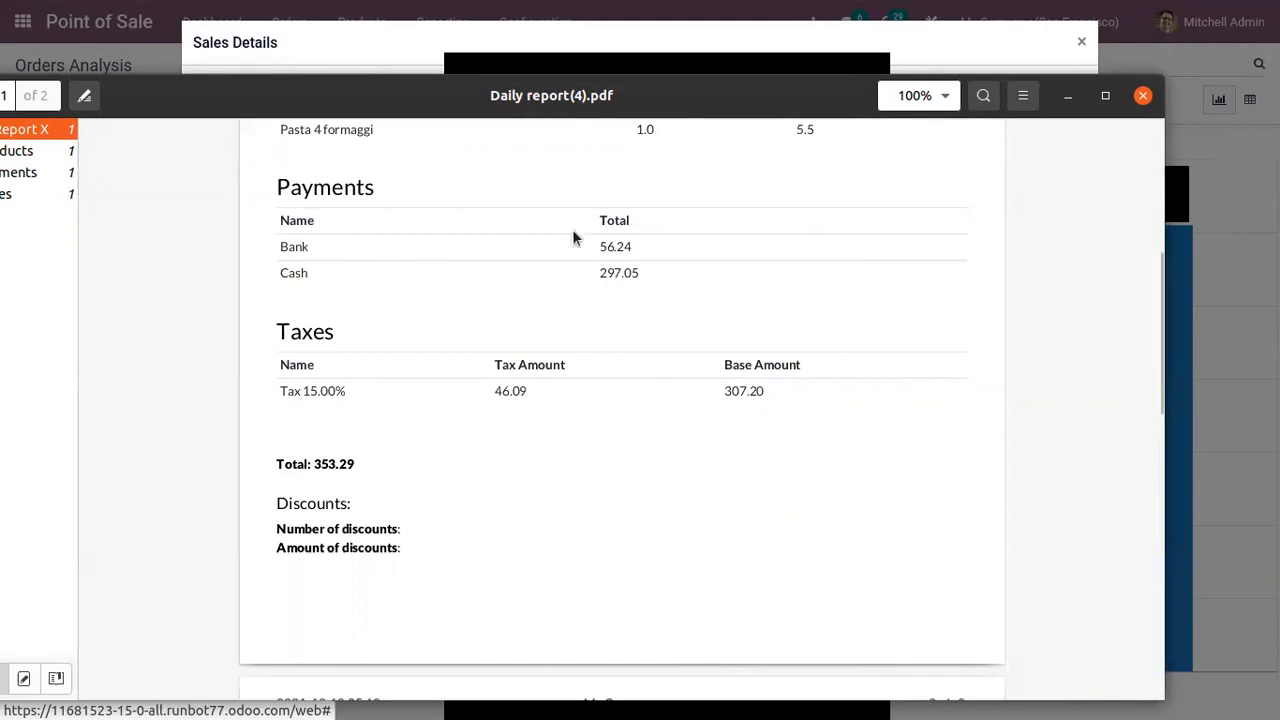
{"action": "mouse_move", "coordinate": [290, 252]}
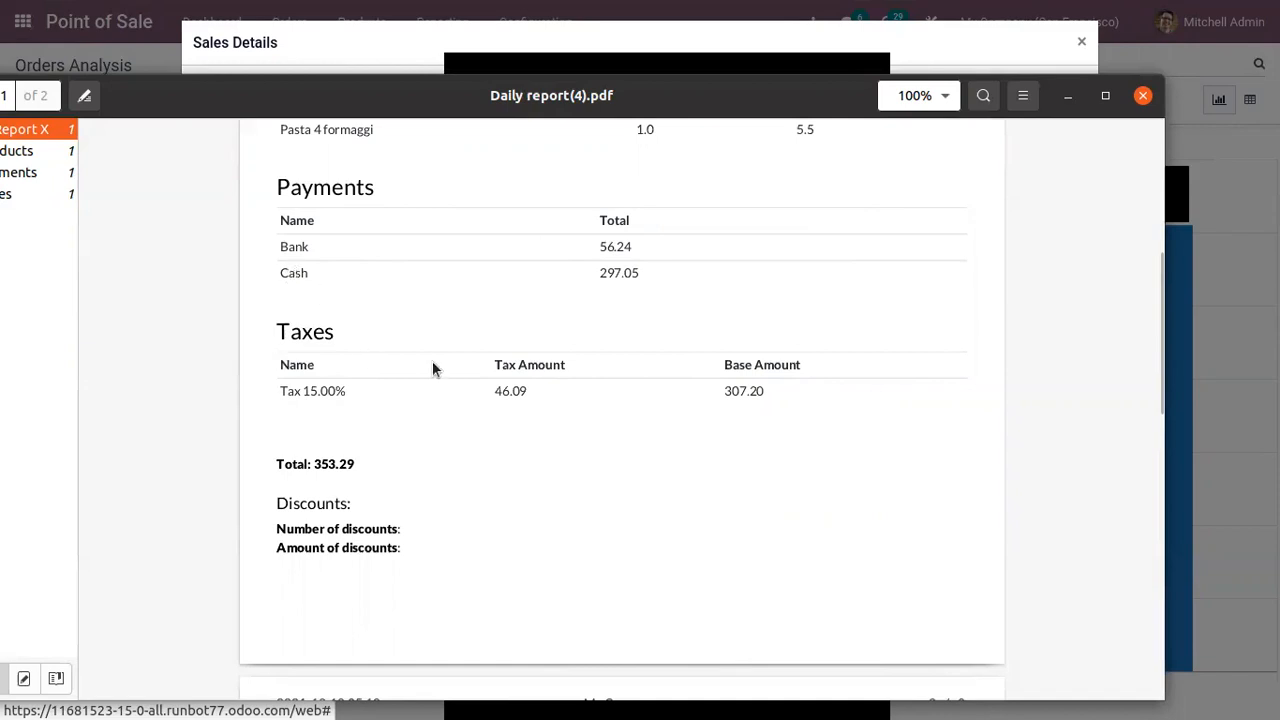
{"action": "mouse_move", "coordinate": [336, 432]}
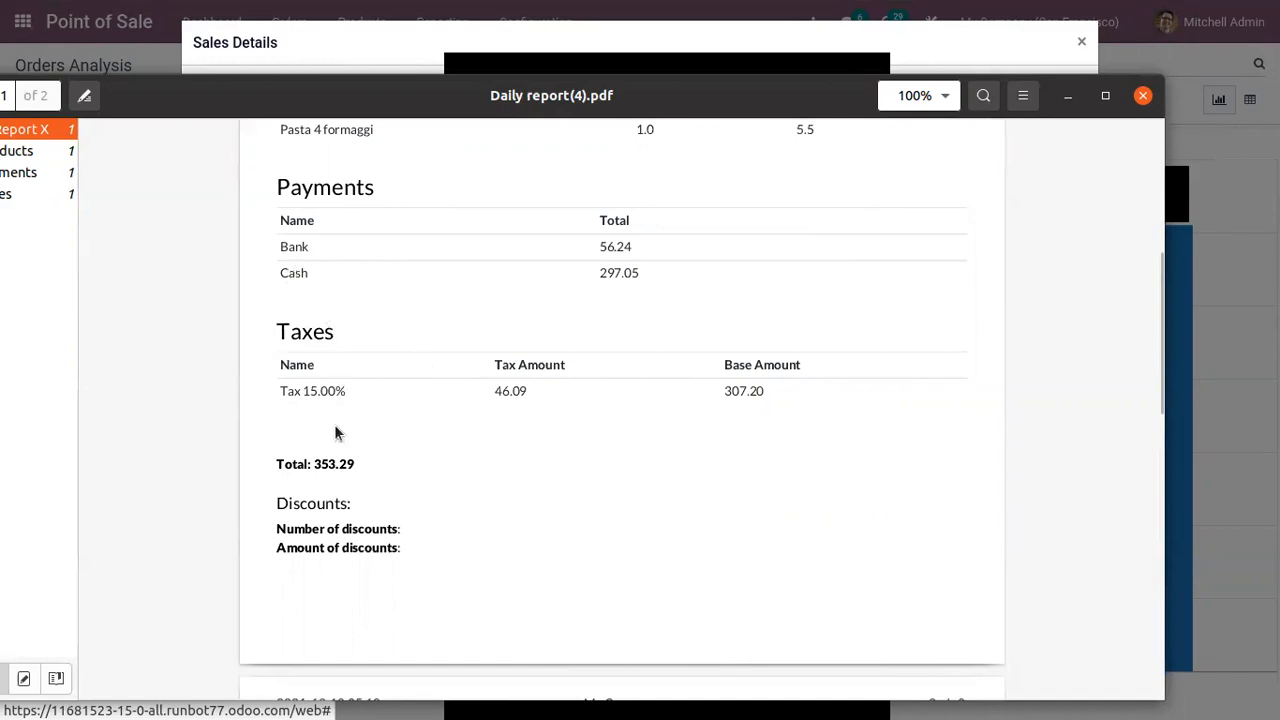
{"action": "double_click", "coordinate": [332, 464]}
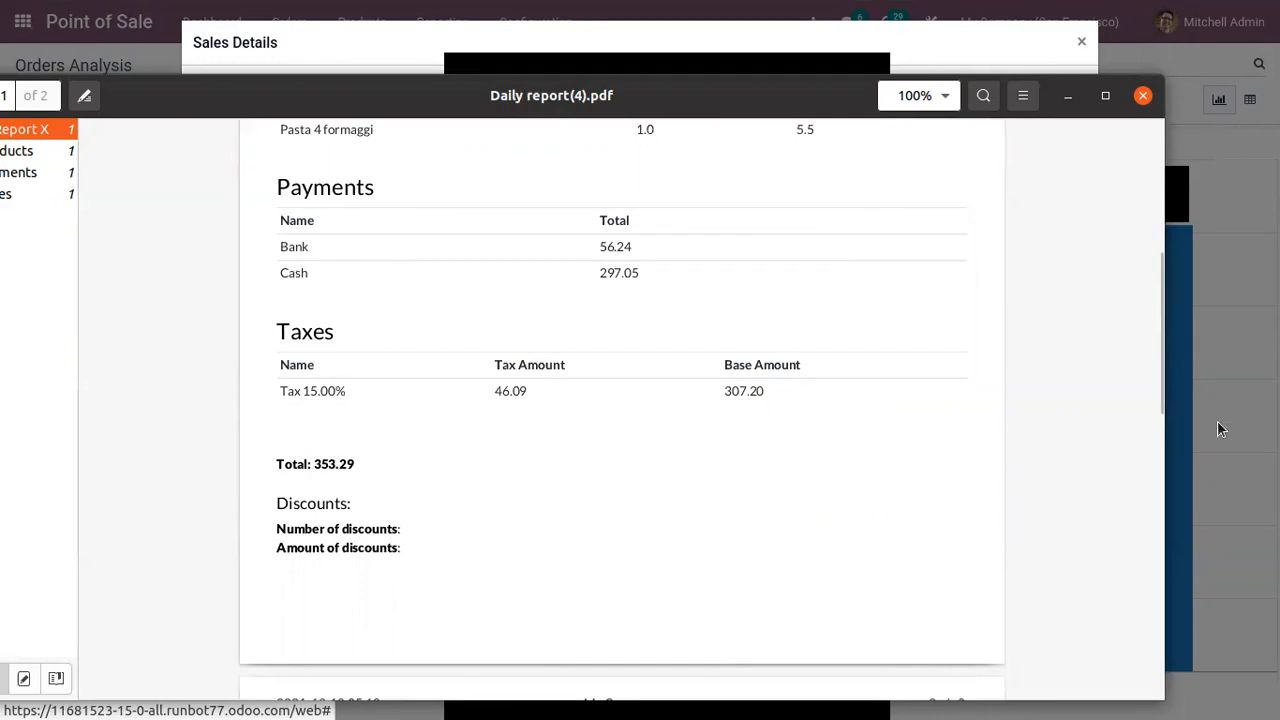
Review page 2 of Daily Report X, close the PDF and return to Reporting.
{"action": "scroll", "scroll_direction": "down", "scroll_amount": 3}
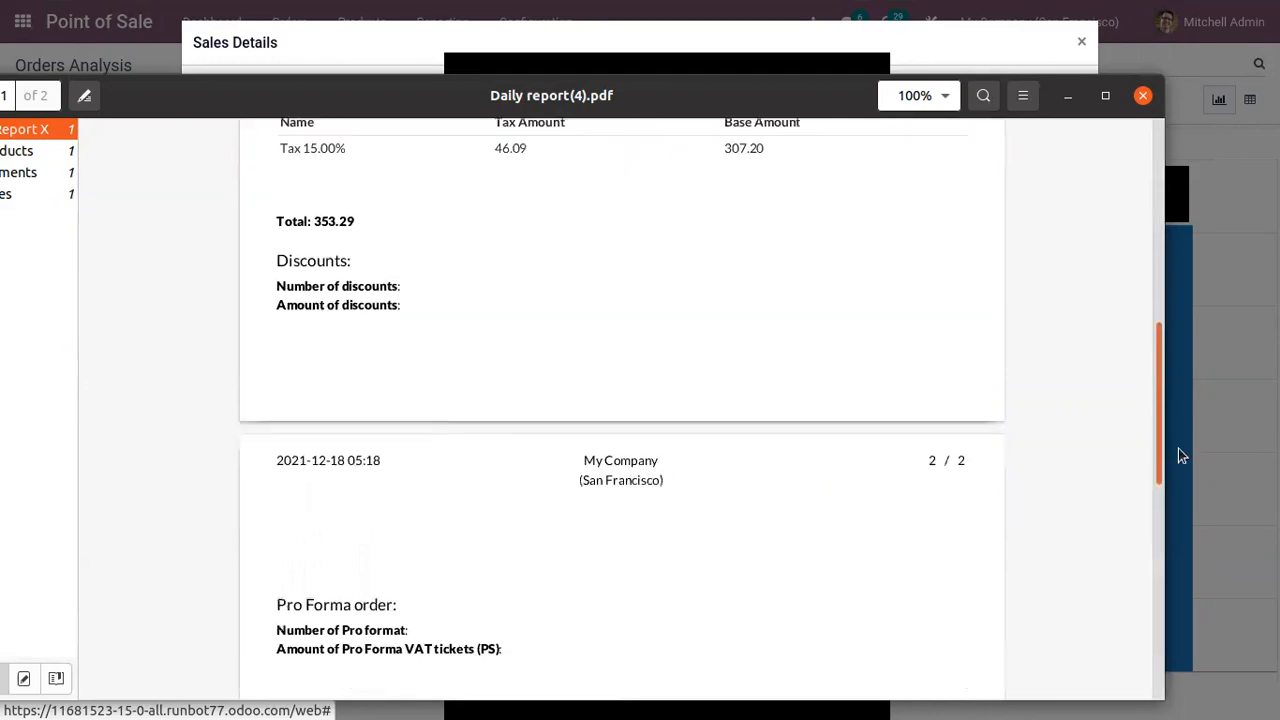
{"action": "scroll", "scroll_direction": "down", "scroll_amount": 3}
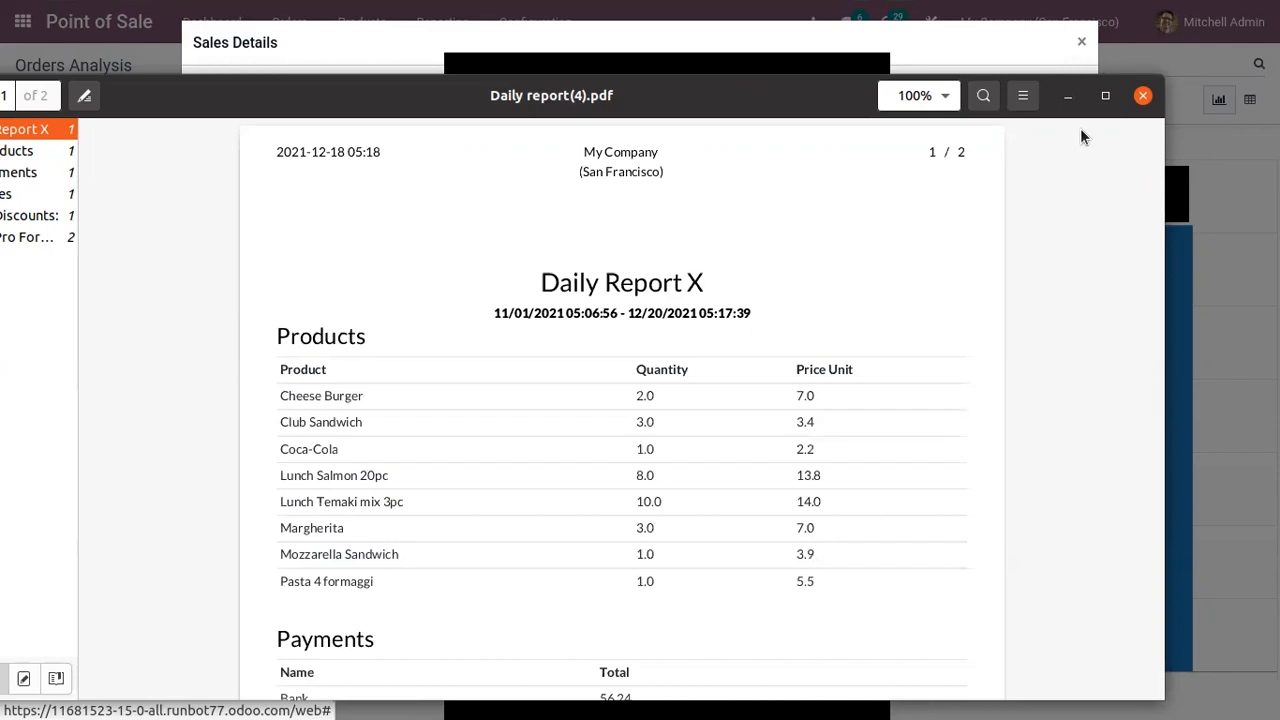
{"action": "left_click", "coordinate": [1144, 96]}
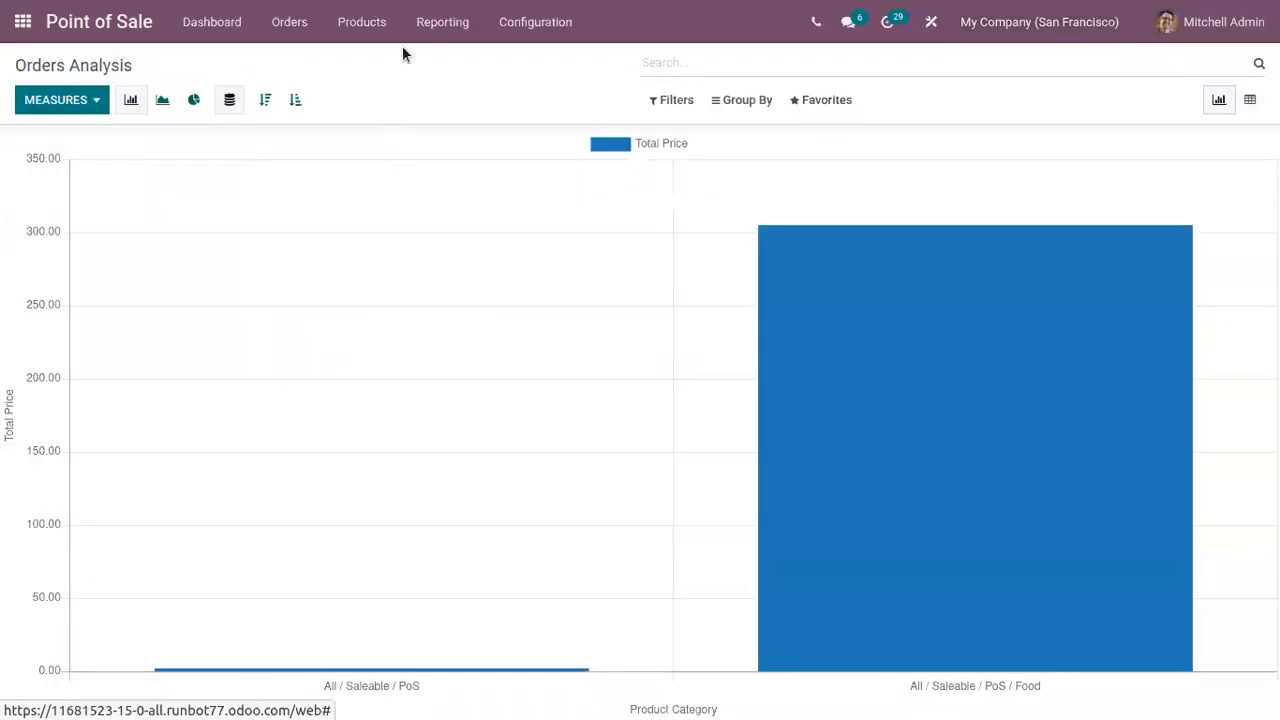
{"action": "left_click", "coordinate": [442, 20]}
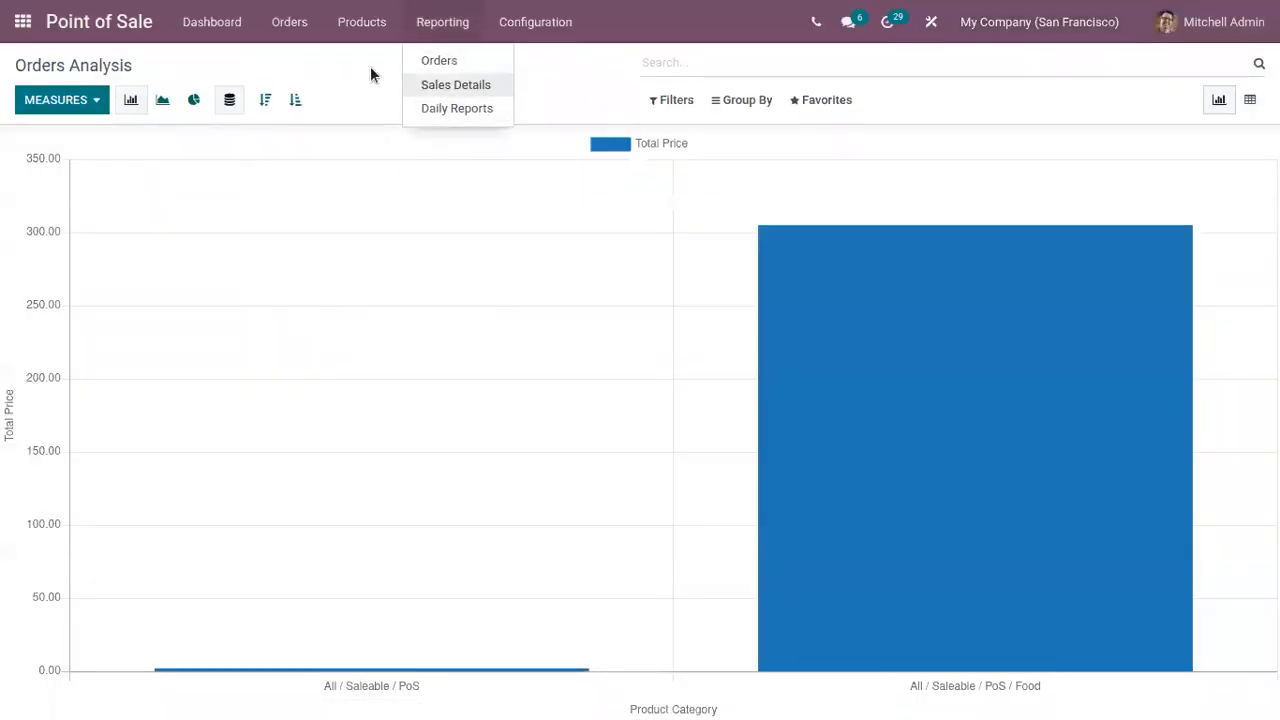